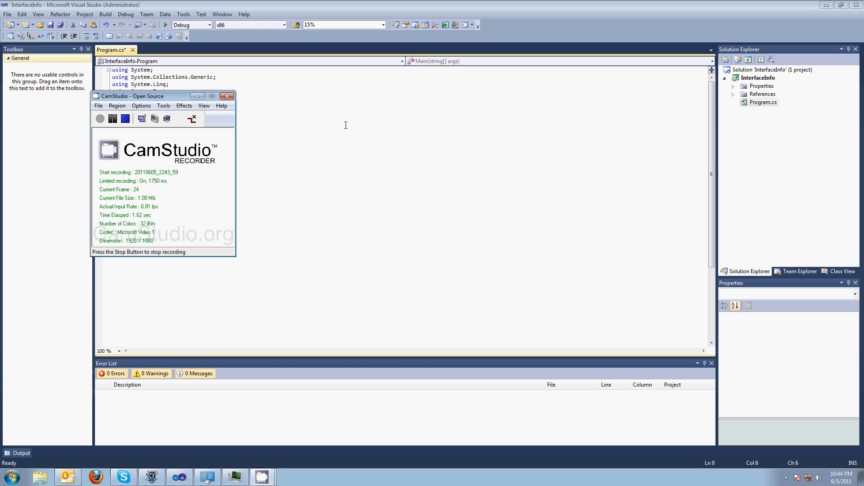
- Add a new IInfo.cs interface file to the InterfaceInfo project
{"action": "left_click", "coordinate": [227, 96]}
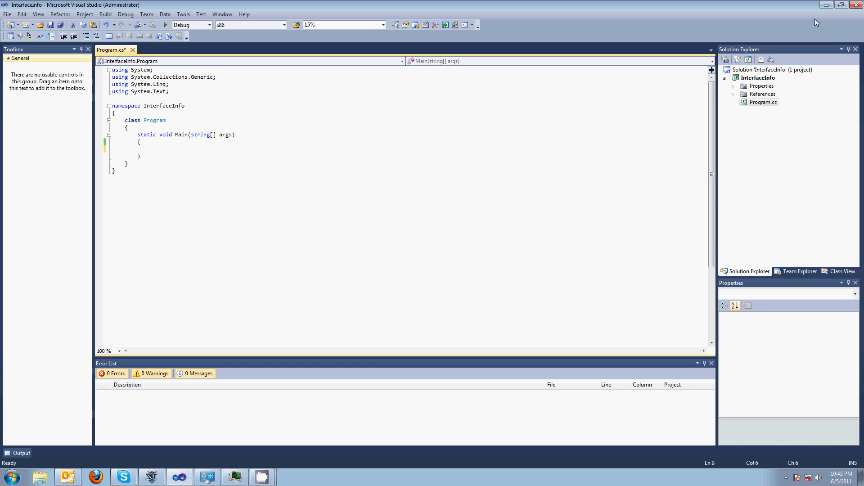
{"action": "right_click", "coordinate": [758, 77]}
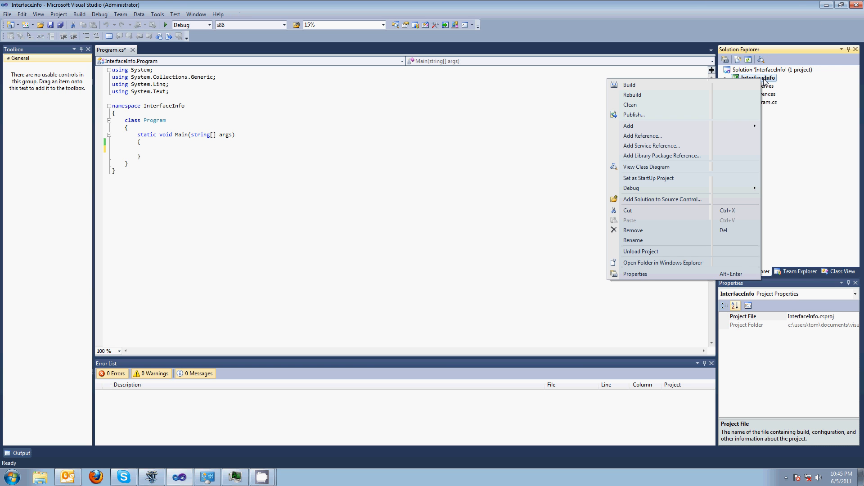
{"action": "left_click", "coordinate": [572, 131]}
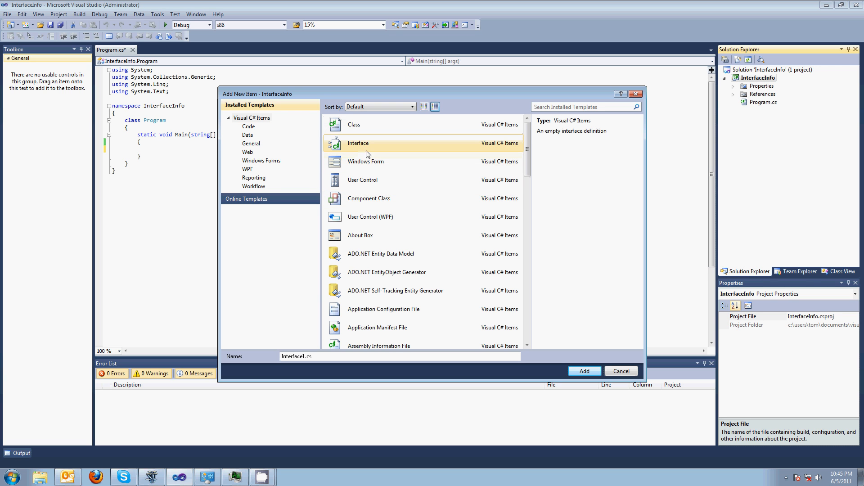
{"action": "left_click", "coordinate": [302, 357]}
{"action": "type", "text": "IInfo"}
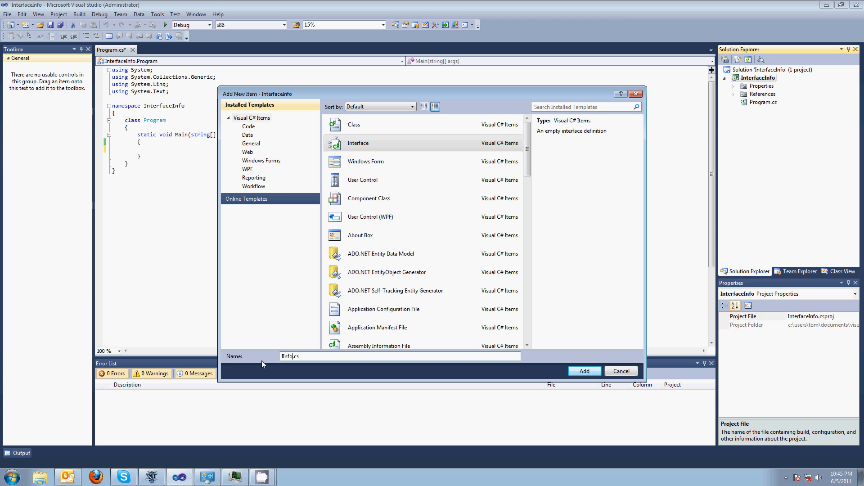
{"action": "left_click", "coordinate": [584, 371]}
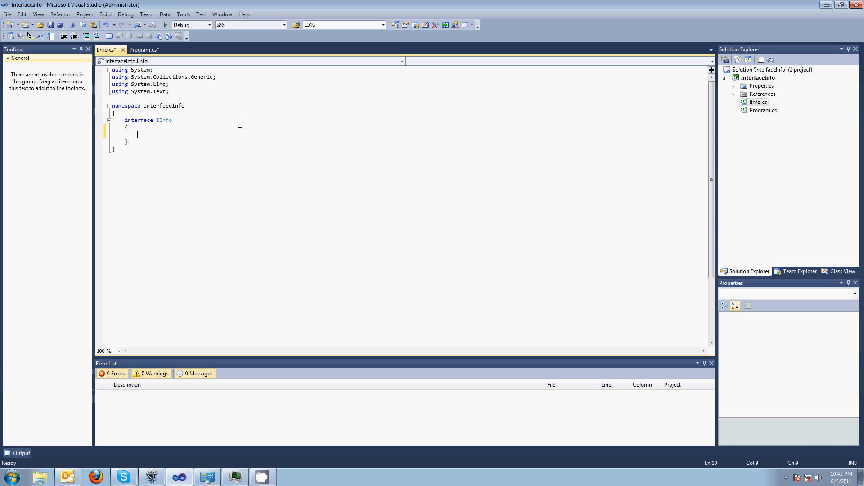
- Declare 'string GetName();' and 'string WhatsUp();' inside the IInfo interface
{"action": "type", "text": "string"}
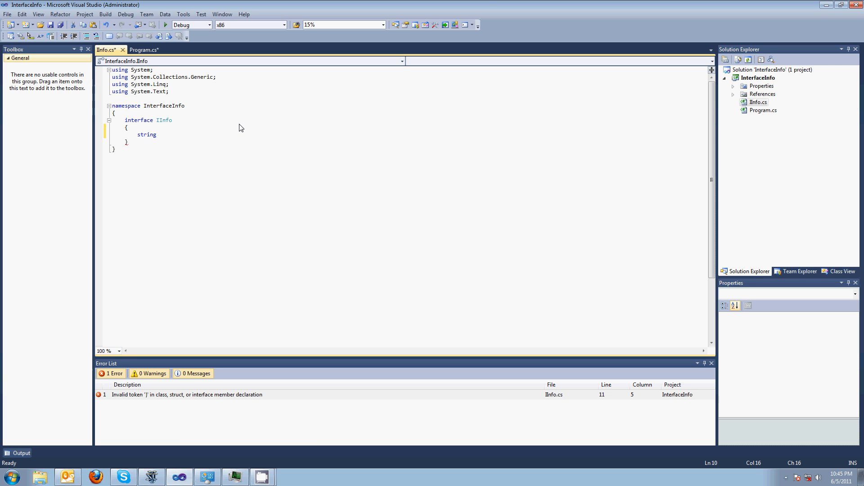
{"action": "type", "text": "GetName()"}
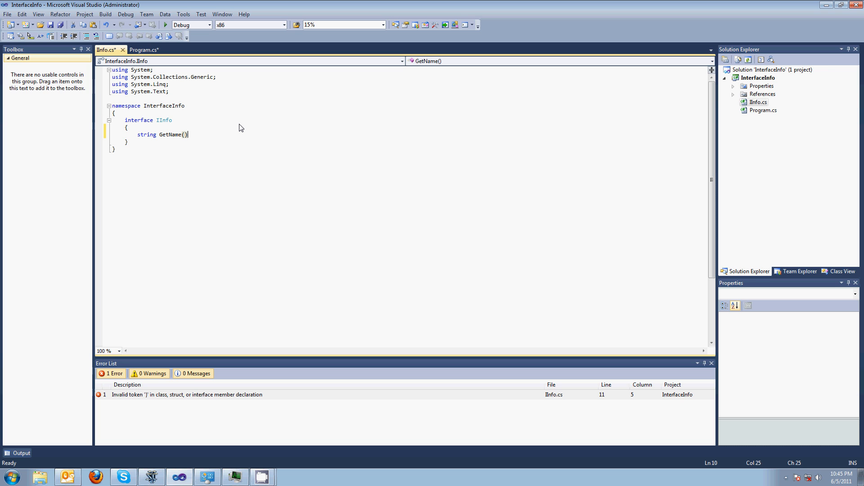
{"action": "type", "text": ";"}
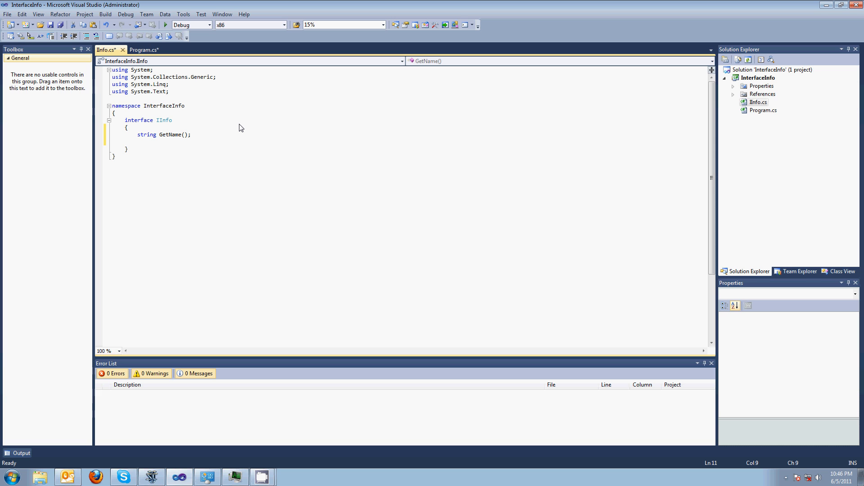
{"action": "type", "text": "string"}
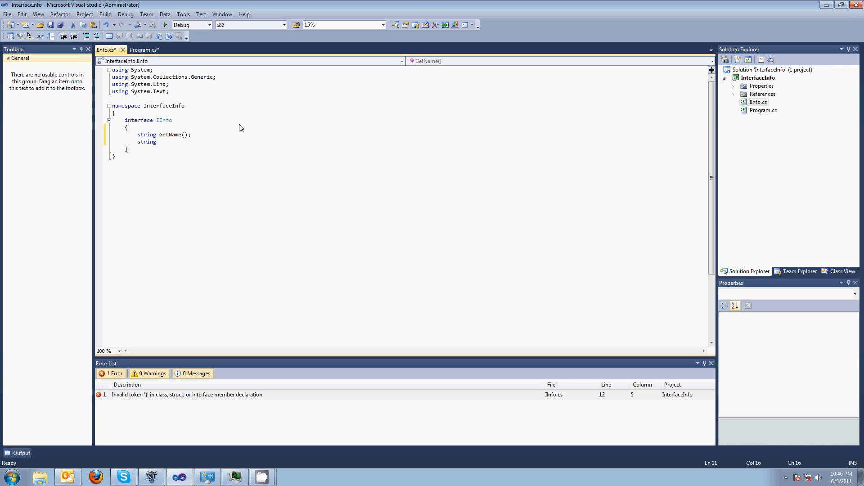
{"action": "type", "text": "WhatsUp"}
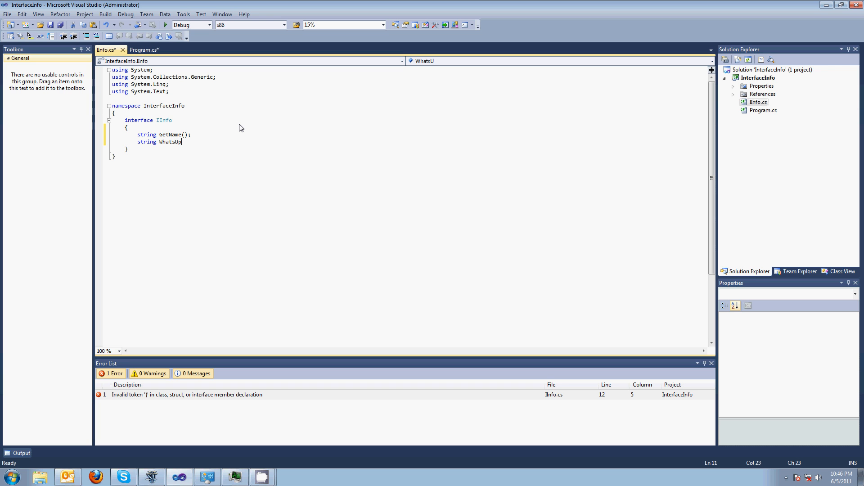
{"action": "type", "text": "();"}
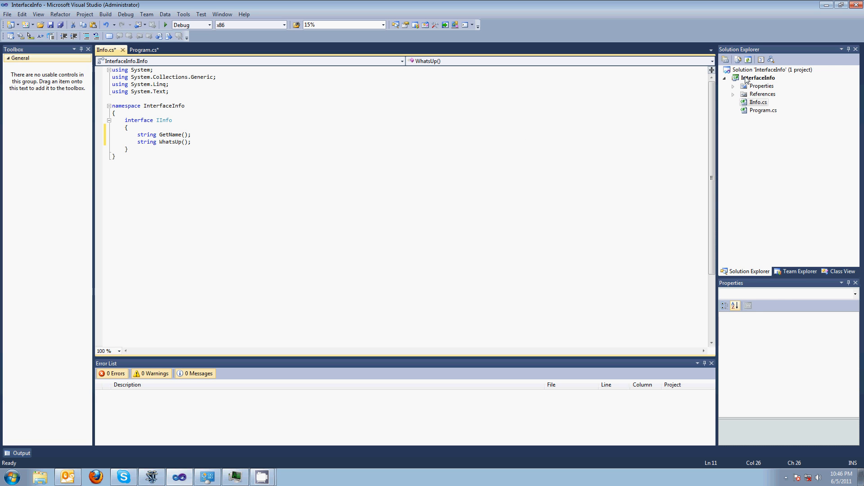
{"action": "left_click", "coordinate": [758, 78]}
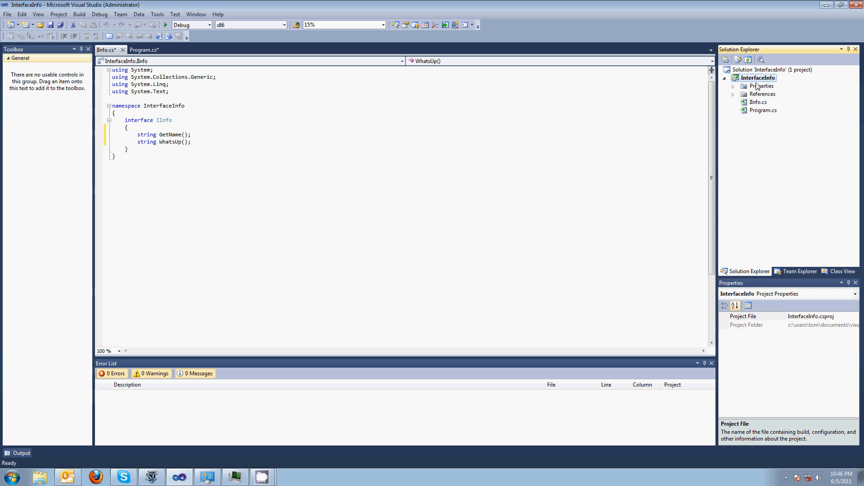
- Add a Federer.cs class file to the InterfaceInfo project
{"action": "right_click", "coordinate": [760, 77]}
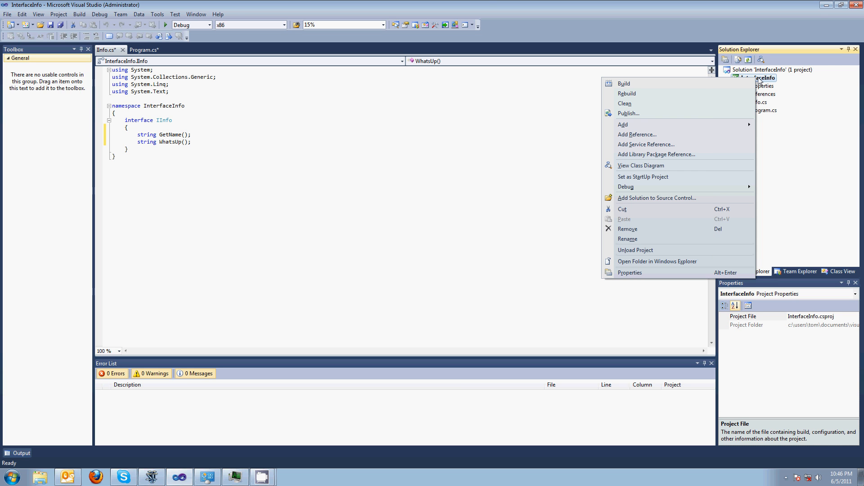
{"action": "mouse_move", "coordinate": [739, 81]}
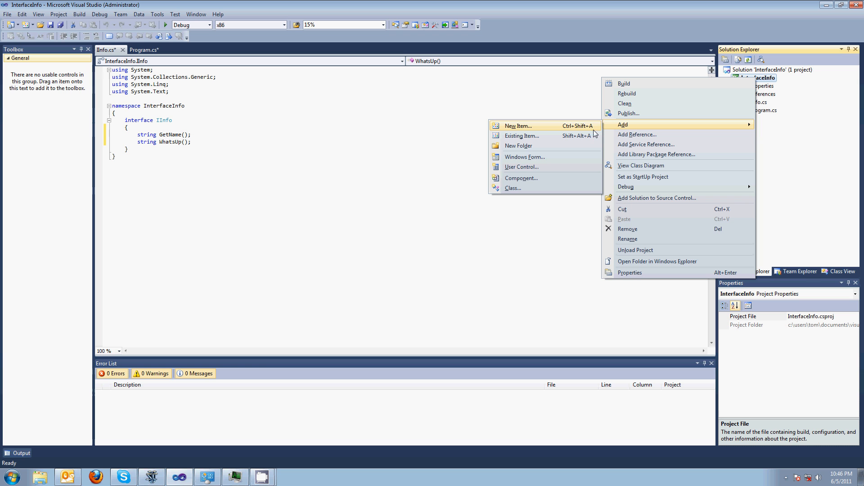
{"action": "mouse_move", "coordinate": [566, 130]}
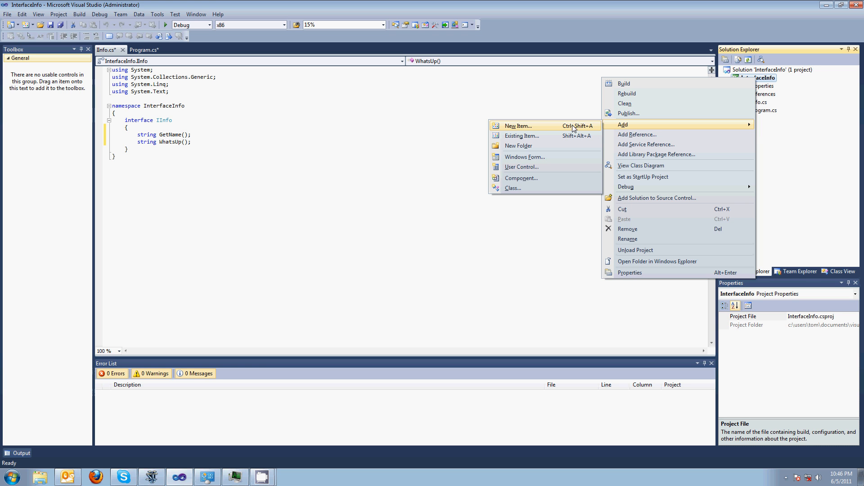
{"action": "left_click", "coordinate": [518, 125]}
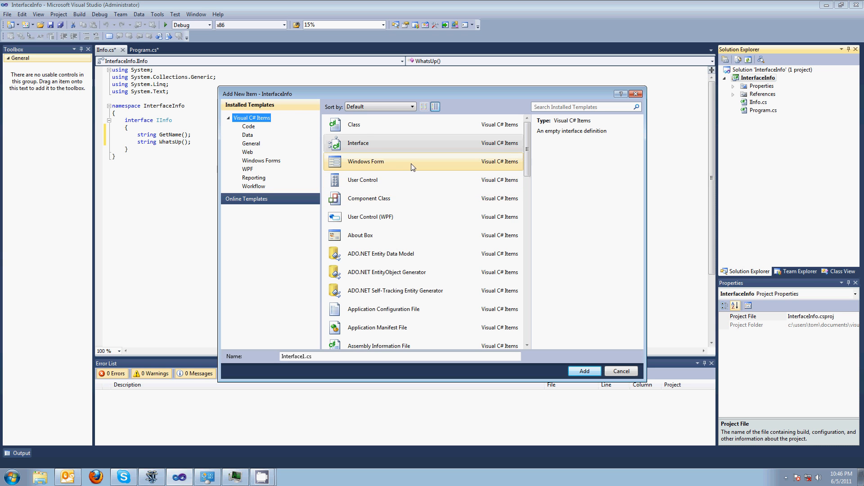
{"action": "left_click", "coordinate": [354, 125]}
{"action": "type", "text": "Federer"}
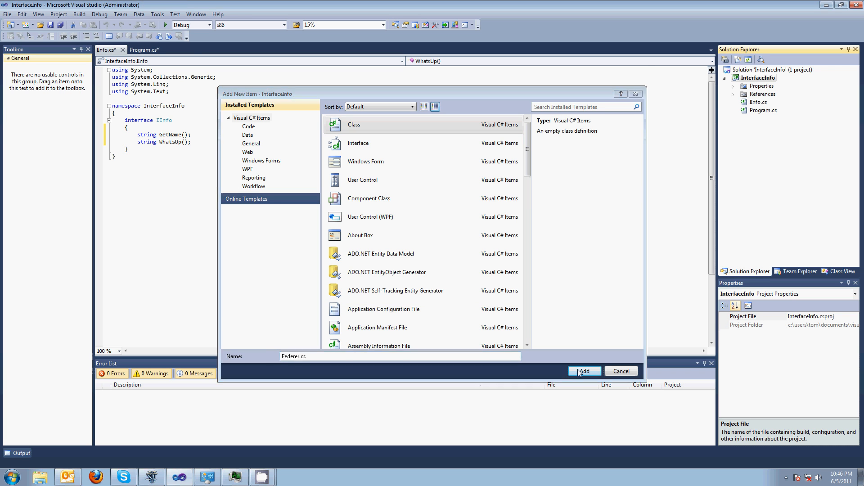
{"action": "left_click", "coordinate": [584, 371]}
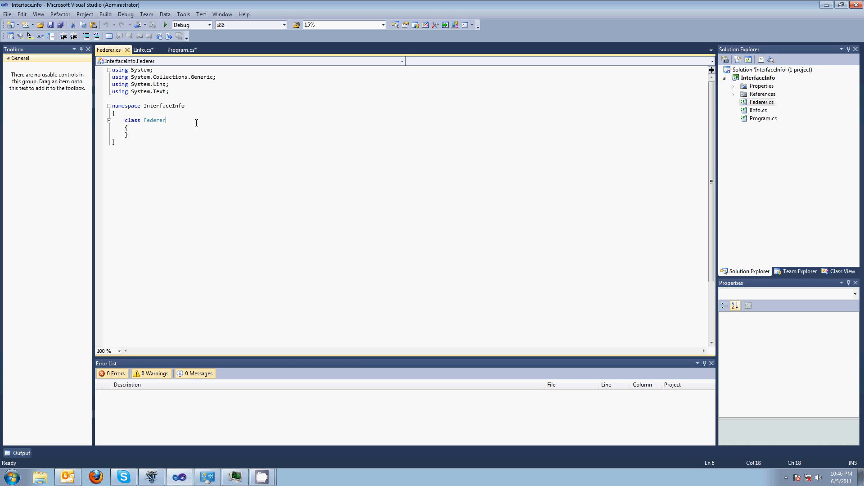
- Make class Federer implement IInfo and build to see the missing-member errors
{"action": "type", "text": "\" \""}
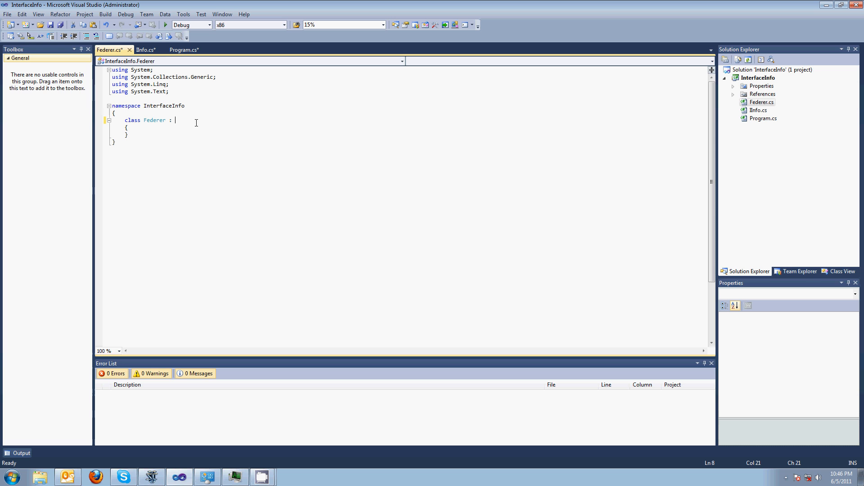
{"action": "type", "text": "I"}
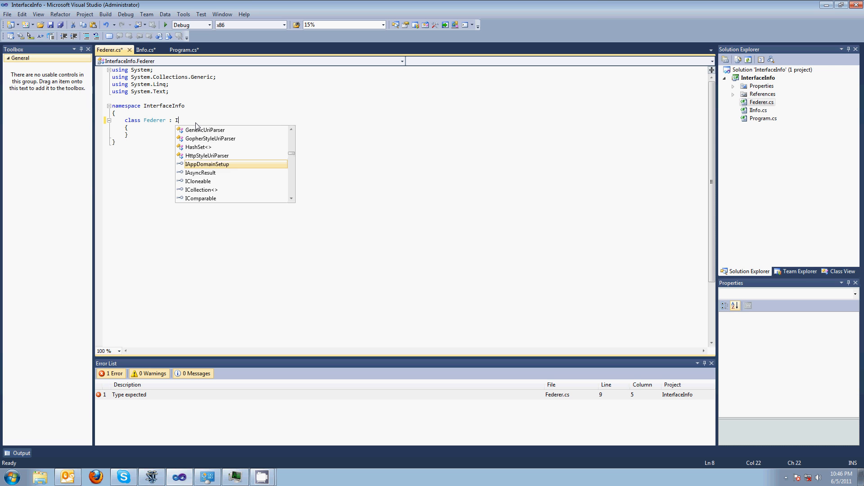
{"action": "type", "text": "Info"}
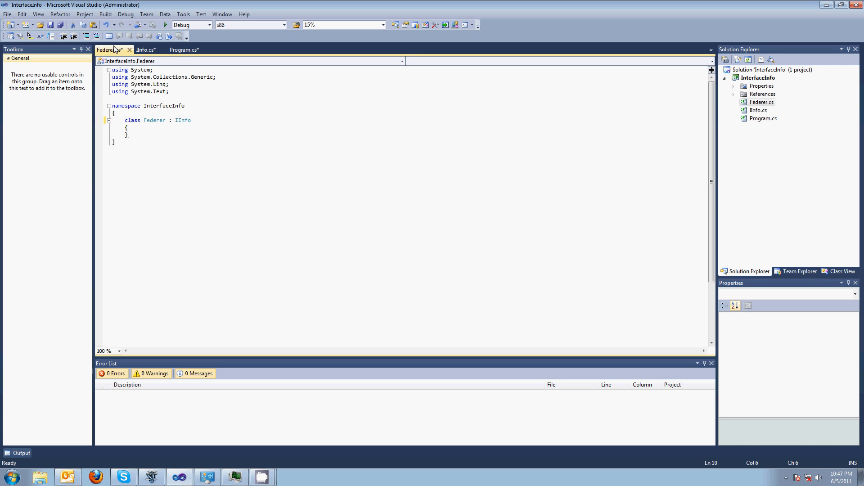
{"action": "left_click", "coordinate": [104, 14]}
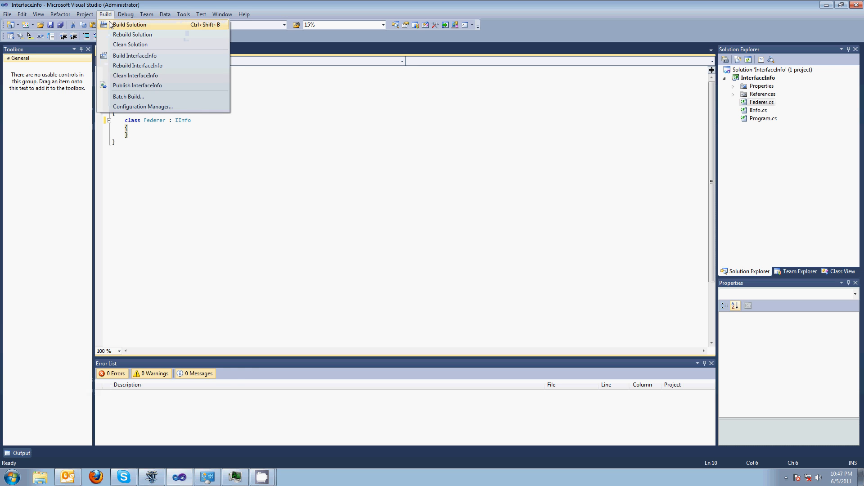
{"action": "left_click", "coordinate": [130, 24]}
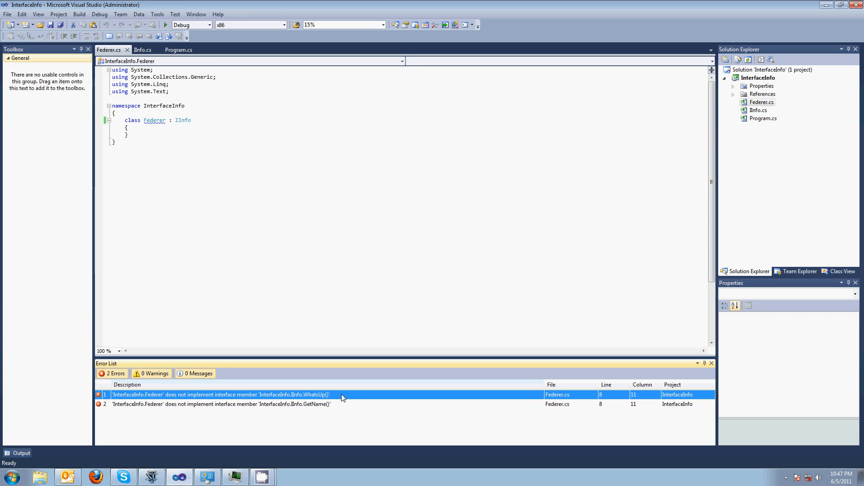
{"action": "left_click", "coordinate": [189, 120]}
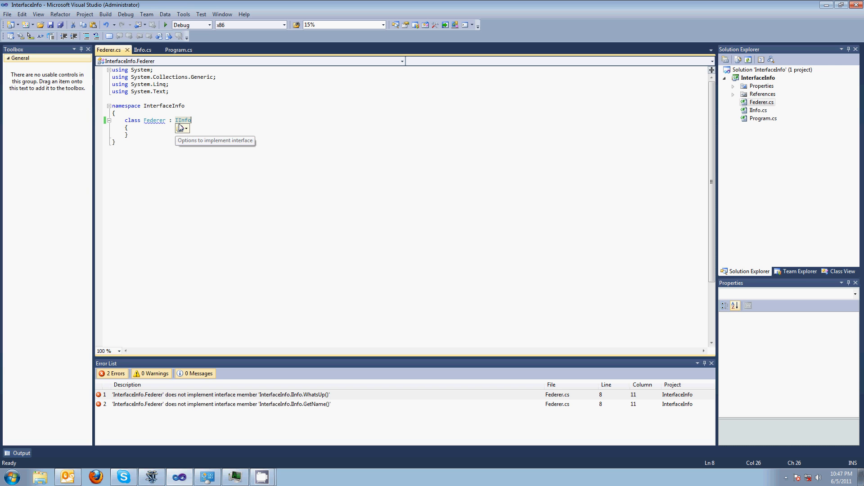
- Generate IInfo stubs in Federer and make GetName return "Federer"
{"action": "left_click", "coordinate": [186, 127]}
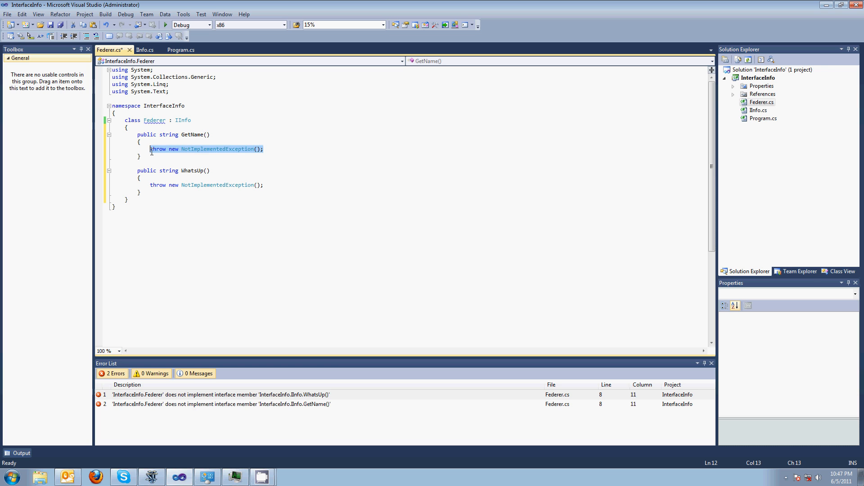
{"action": "type", "text": "retur"}
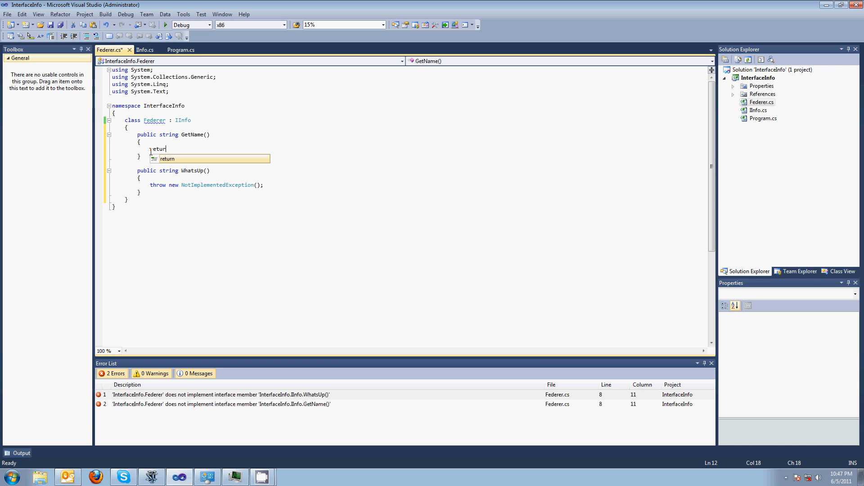
{"action": "type", "text": "n \"Fede"}
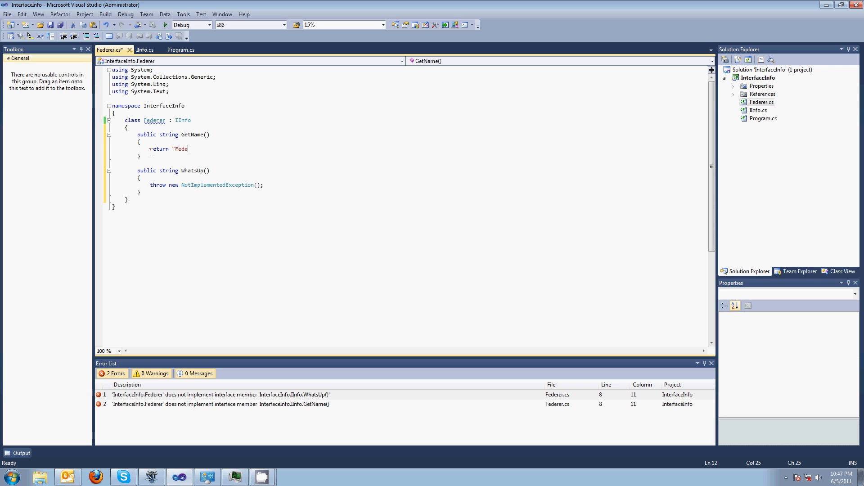
{"action": "type", "text": "rer\""}
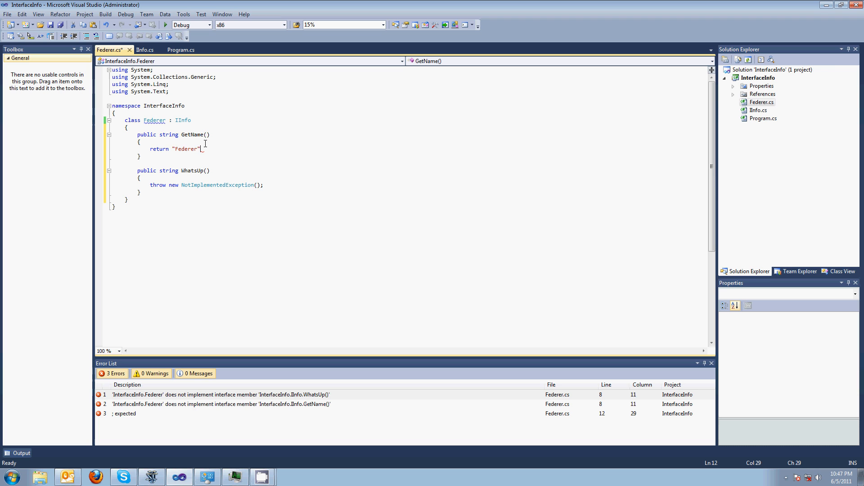
{"action": "type", "text": ";"}
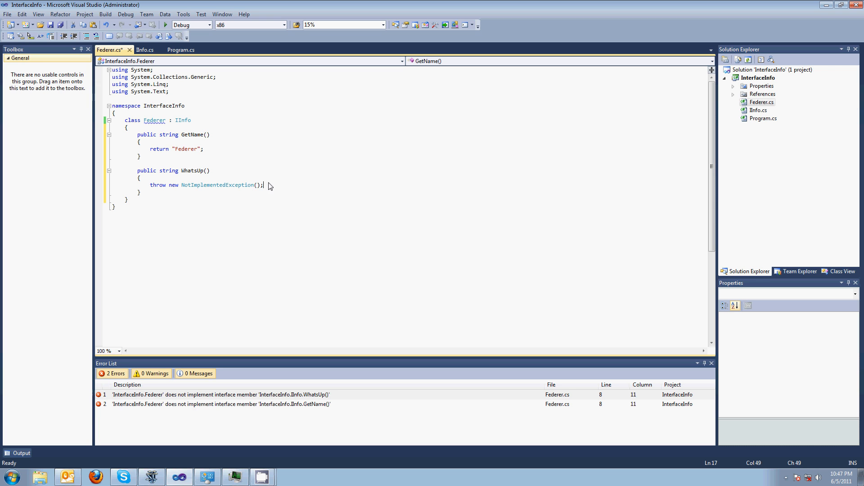
- Make WhatsUp return "I'm sad...I lost!" and rebuild the solution
{"action": "left_click_drag", "start_coordinate": [263, 185], "coordinate": [150, 184]}
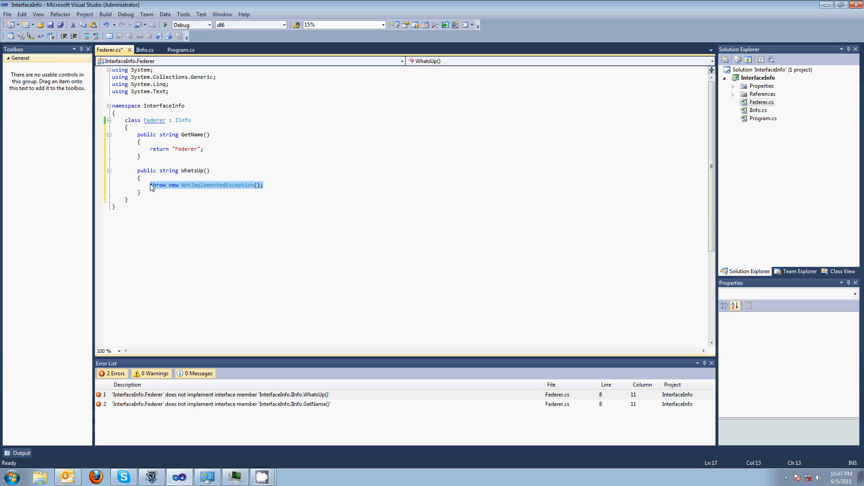
{"action": "type", "text": "return"}
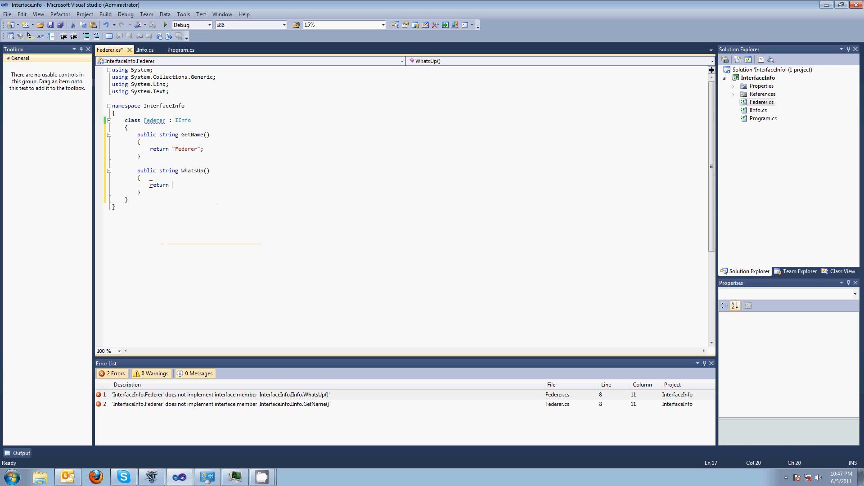
{"action": "type", "text": "\"I'm sad...I"}
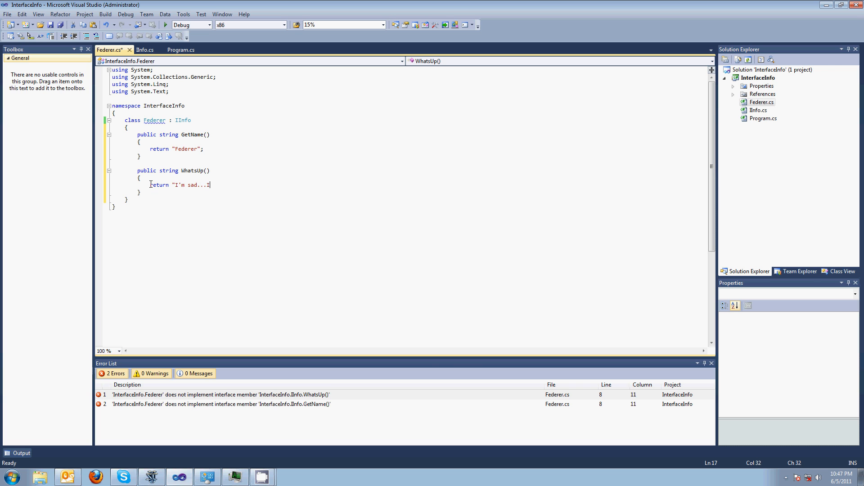
{"action": "type", "text": "lost!\""}
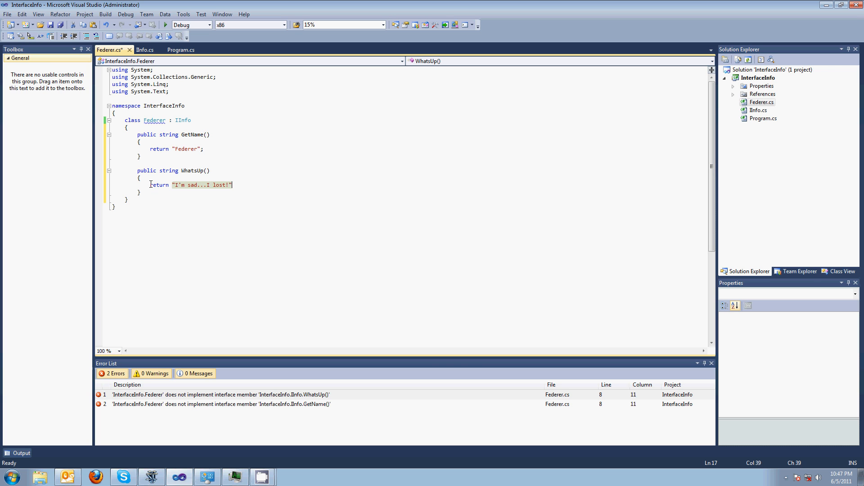
{"action": "type", "text": ";"}
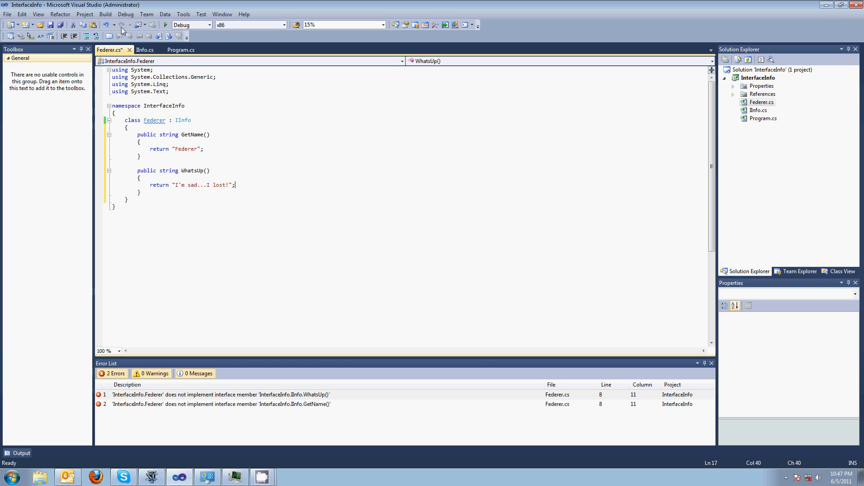
{"action": "left_click", "coordinate": [100, 13]}
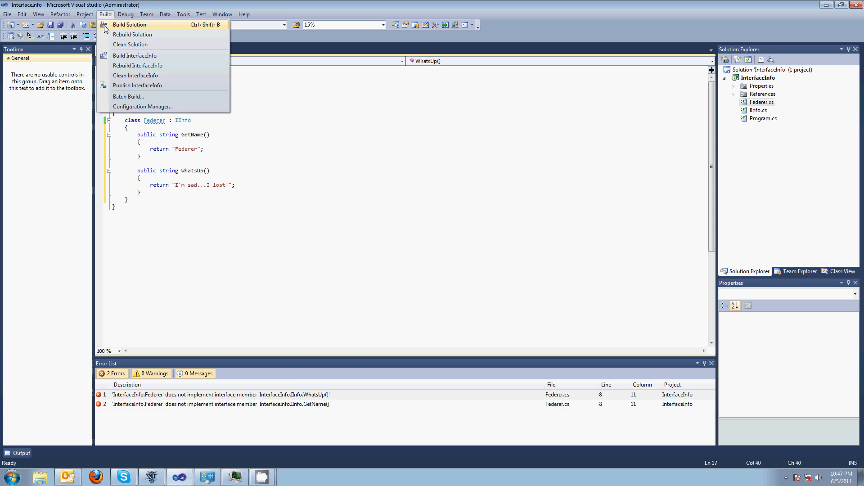
{"action": "left_click", "coordinate": [129, 25]}
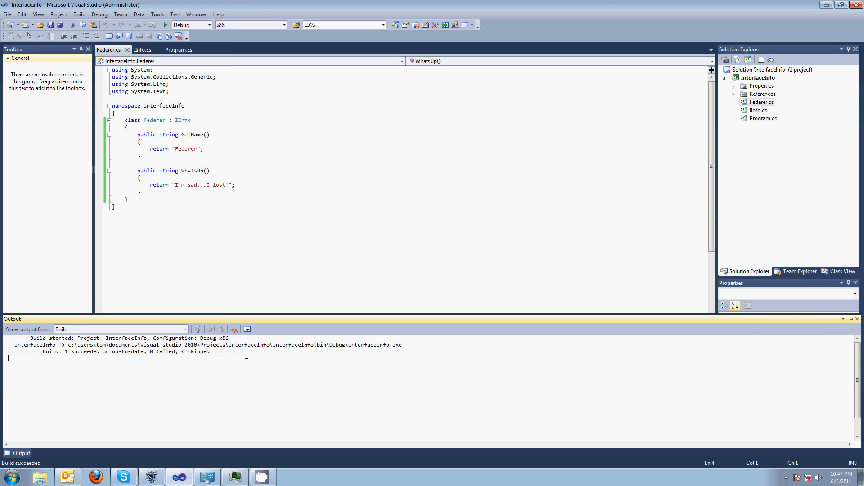
{"action": "left_click", "coordinate": [756, 78]}
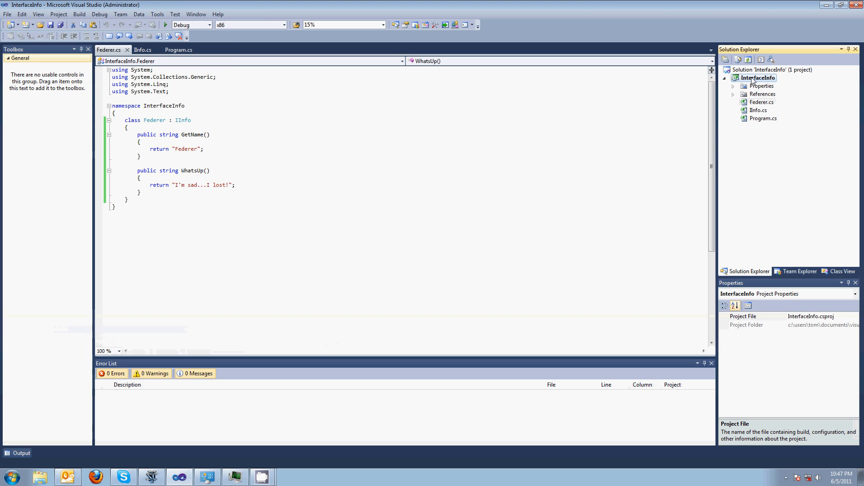
- Add a new Nadal.cs class file to the InterfaceInfo project
{"action": "right_click", "coordinate": [756, 78]}
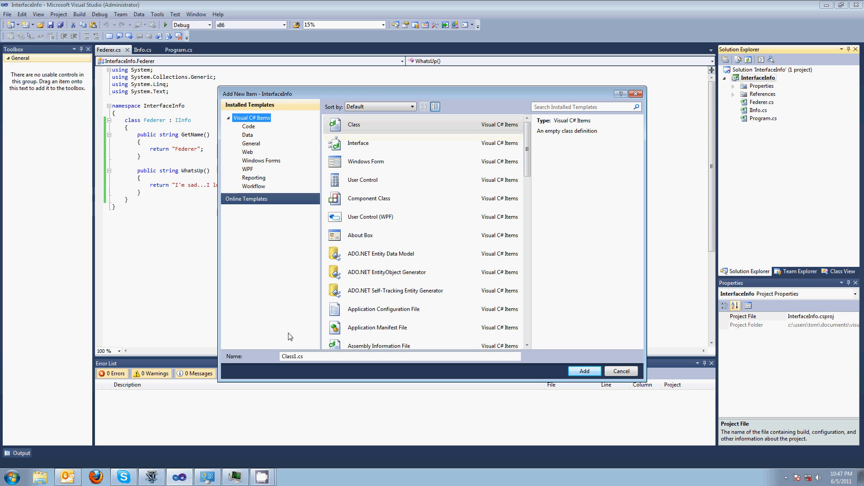
{"action": "left_click", "coordinate": [290, 357]}
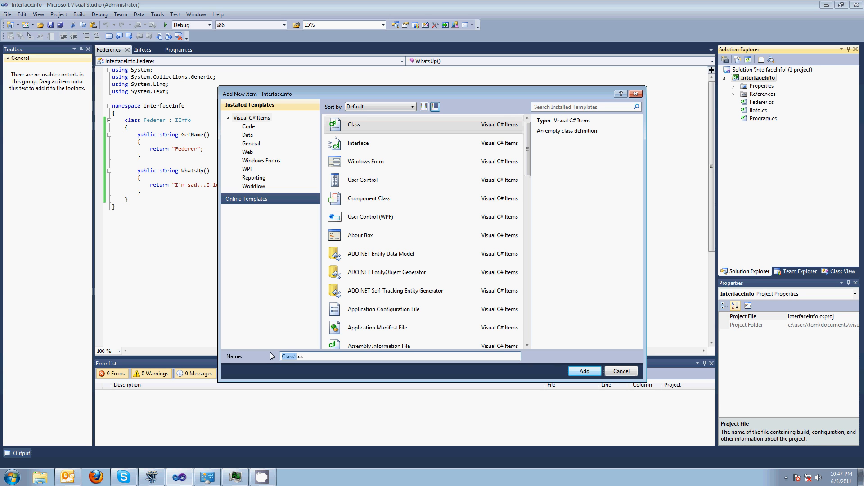
{"action": "type", "text": "Nda"}
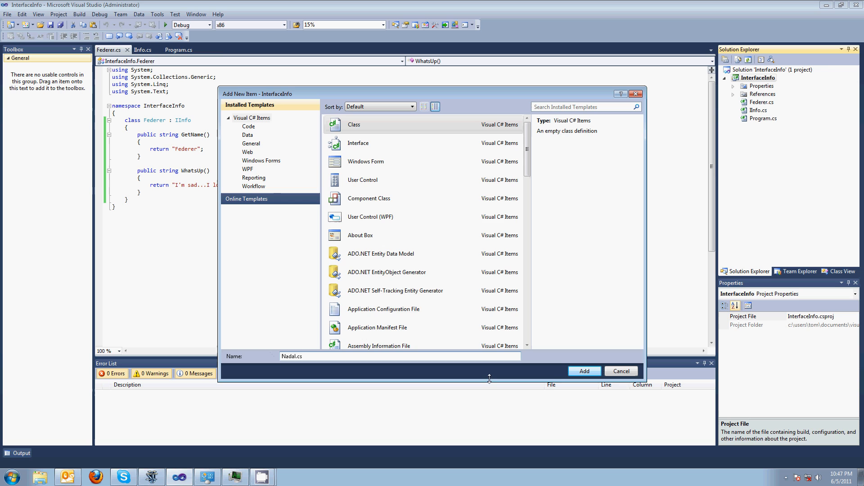
{"action": "left_click", "coordinate": [585, 371]}
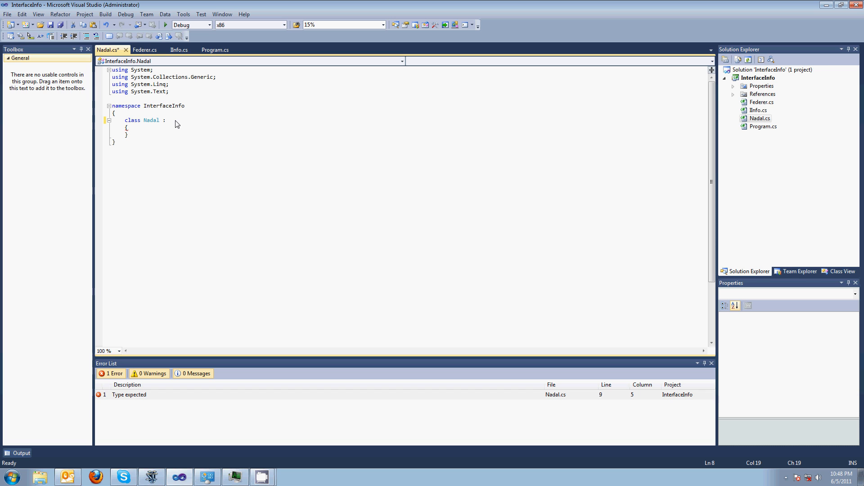
- Make Nadal implement IInfo with generated stubs, GetName returning "Nadal"
{"action": "type", "text": "IInfo"}
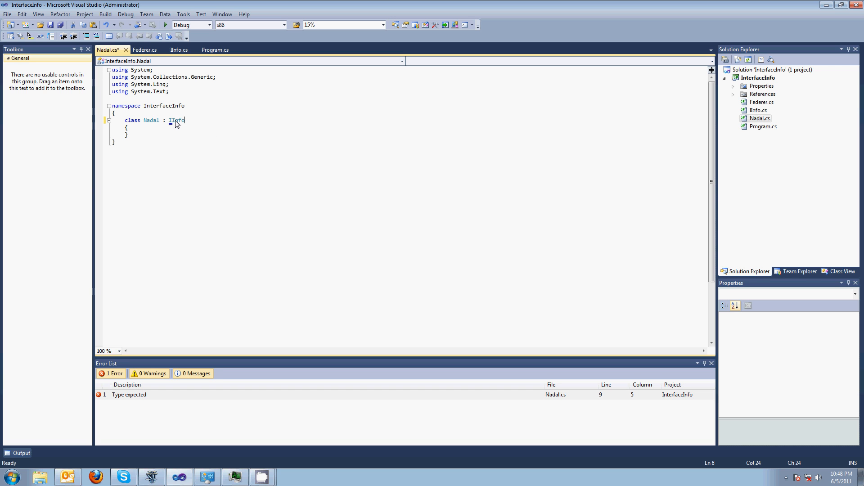
{"action": "left_click", "coordinate": [177, 129]}
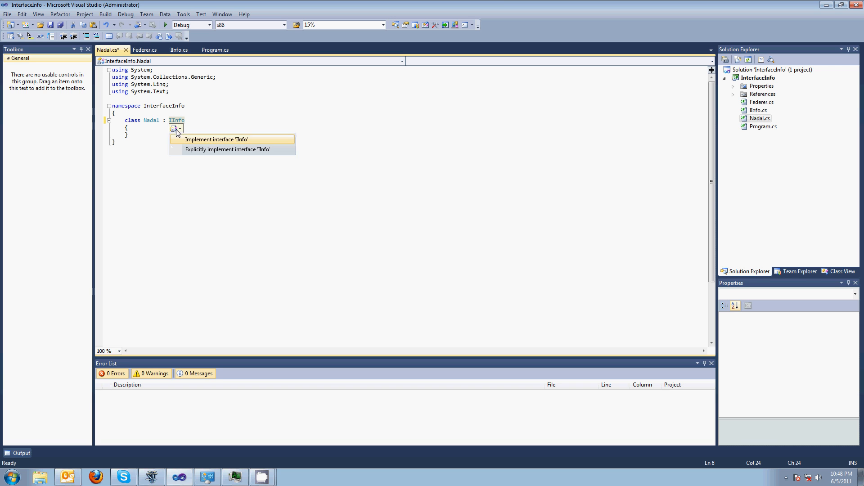
{"action": "mouse_move", "coordinate": [195, 142]}
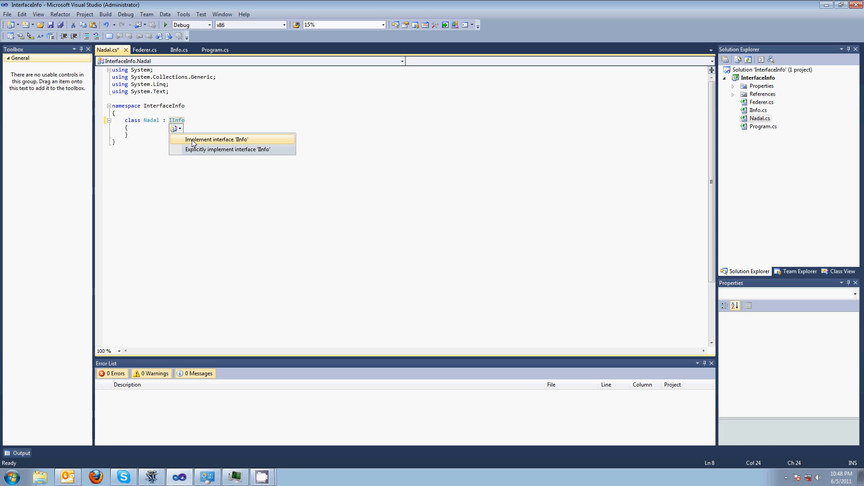
{"action": "left_click", "coordinate": [218, 139]}
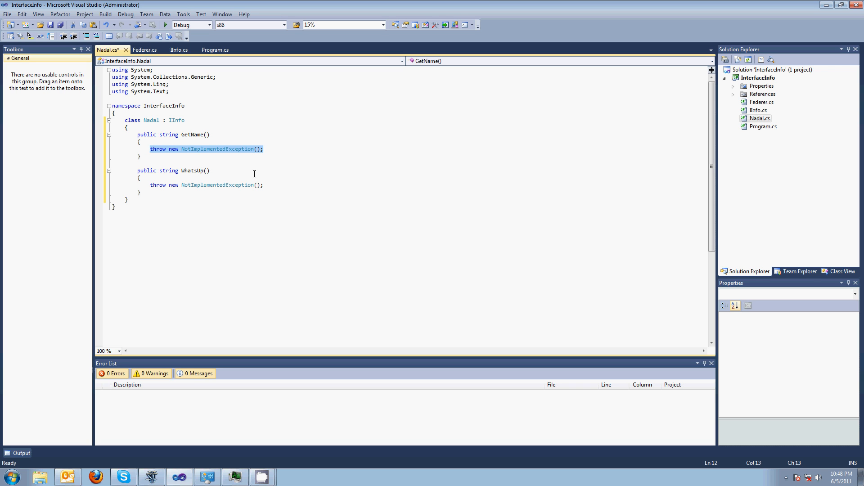
{"action": "type", "text": "return"}
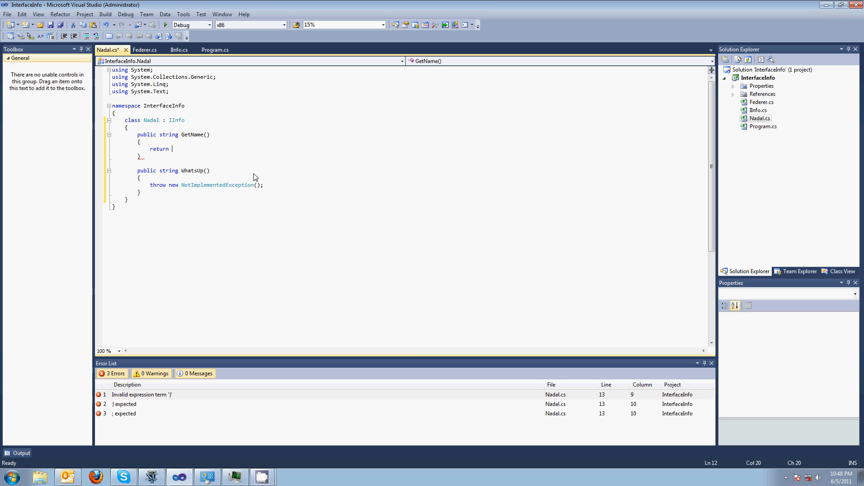
{"action": "type", "text": "\"Na"}
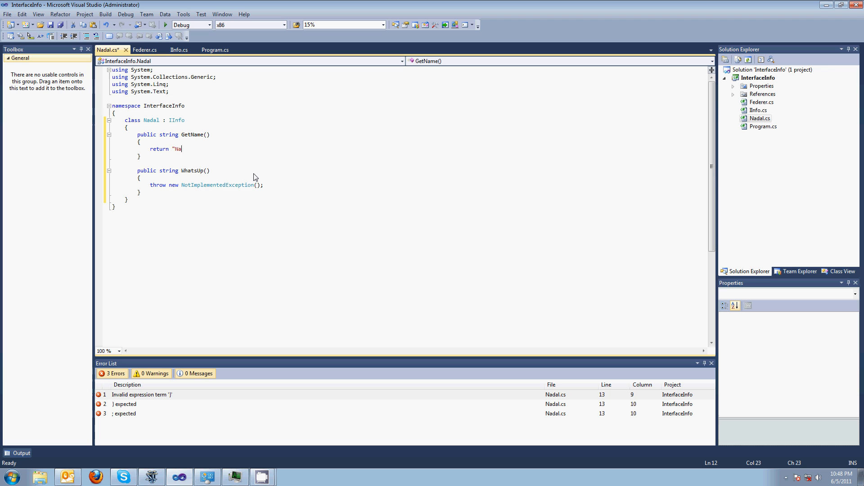
{"action": "type", "text": "dal\";"}
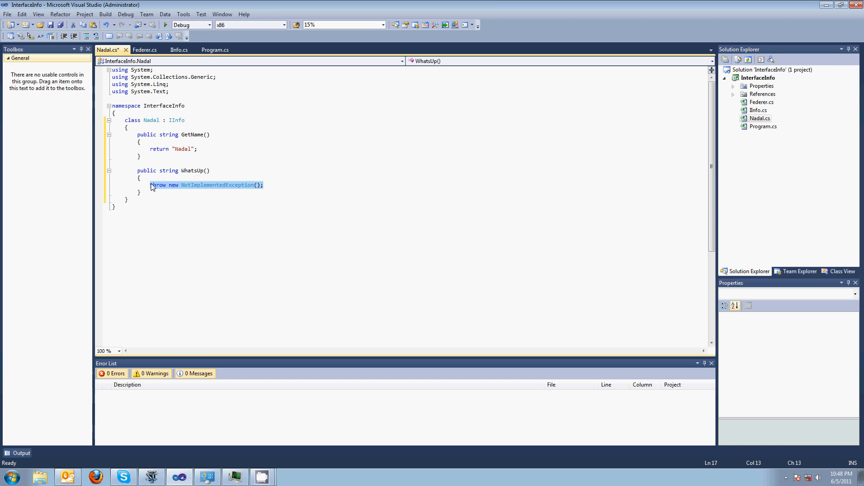
- Make Nadal's WhatsUp return "Yay, I won again!"
{"action": "type", "text": "return \"Yay,"}
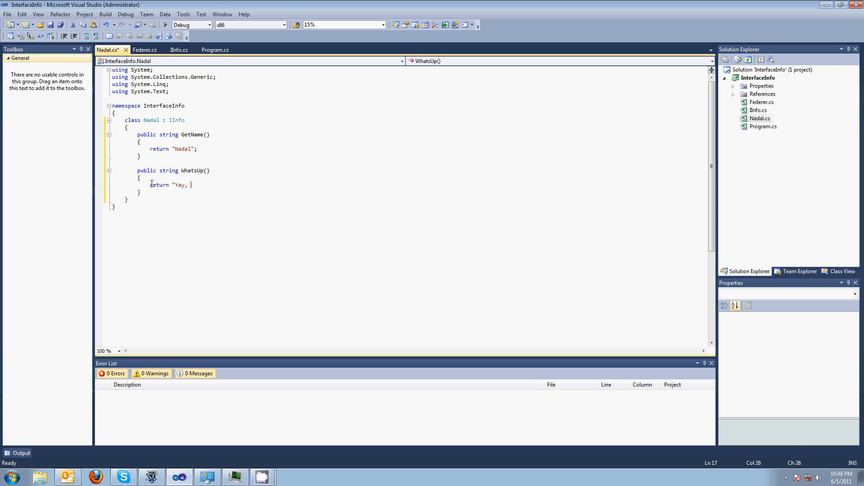
{"action": "type", "text": "I won again!\""}
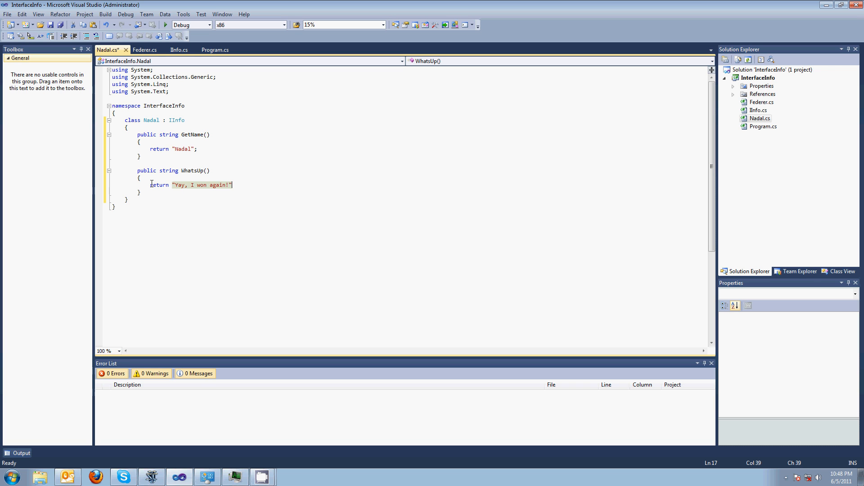
{"action": "type", "text": ";"}
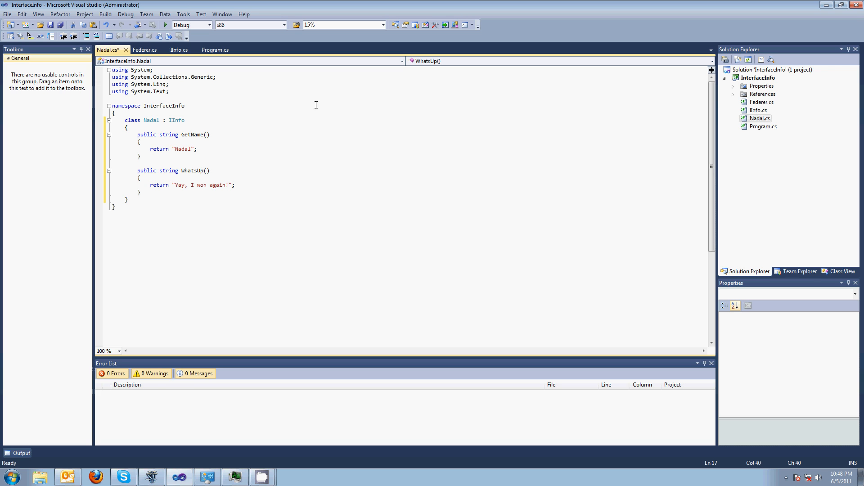
{"action": "mouse_move", "coordinate": [233, 112]}
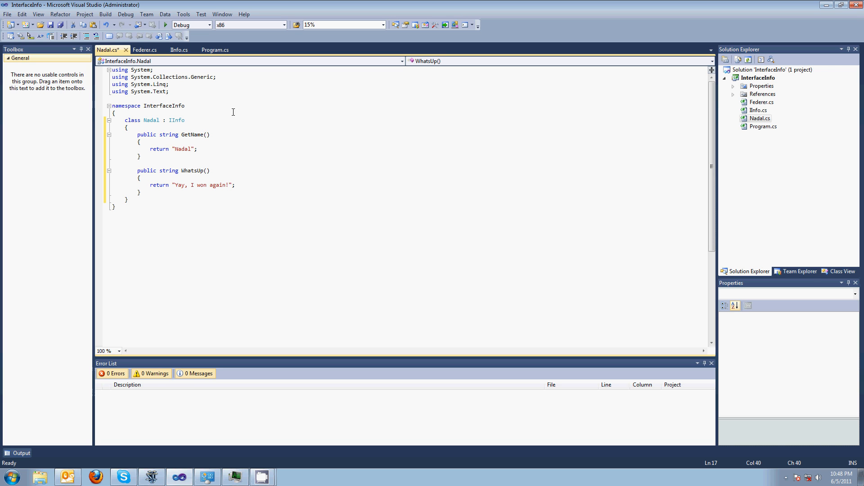
{"action": "mouse_move", "coordinate": [215, 49]}
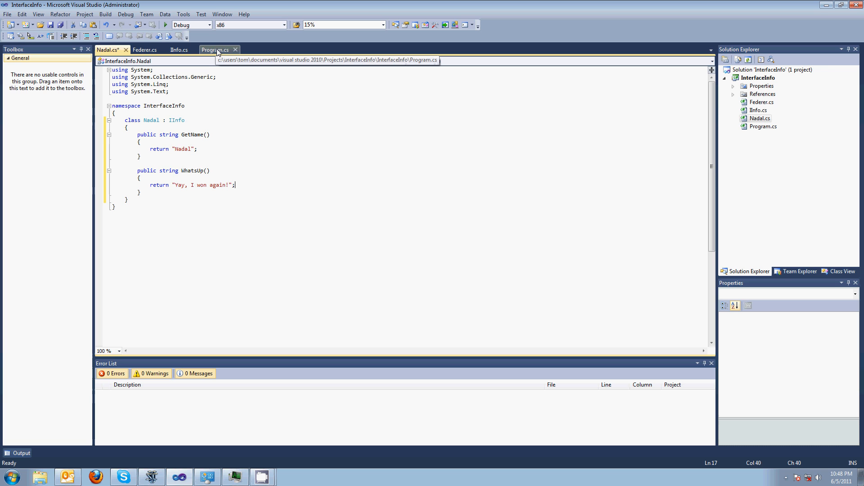
{"action": "left_click", "coordinate": [216, 50]}
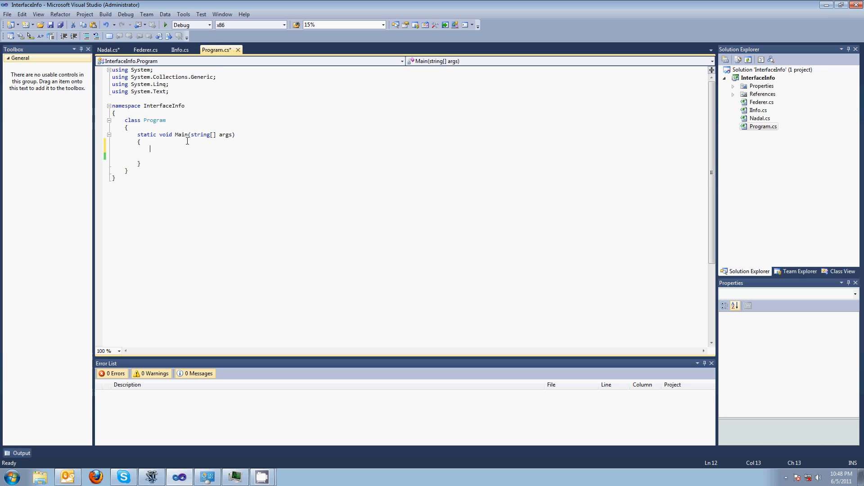
- In Main, create Federer f, Nadal n and a new List<IInfo> l
{"action": "type", "text": "Federer f"}
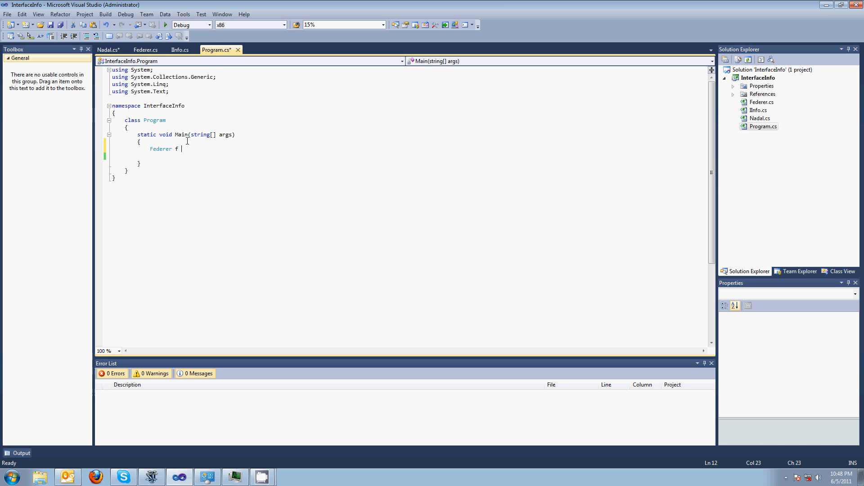
{"action": "type", "text": "= new Federer"}
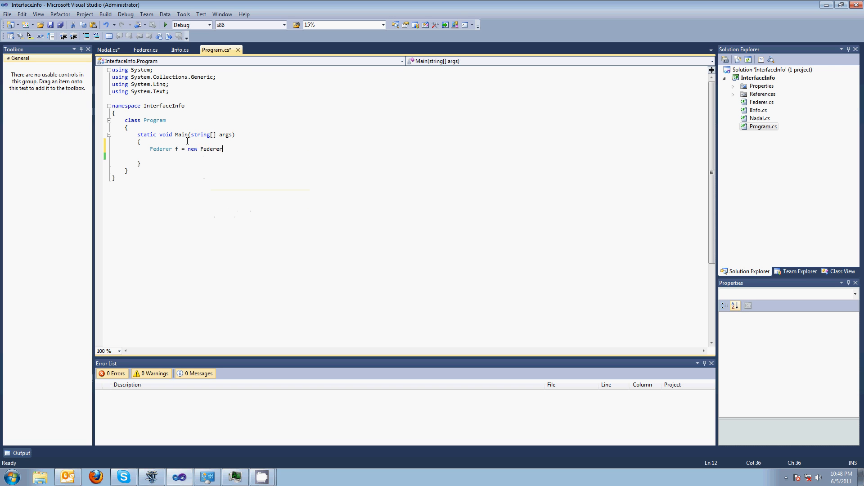
{"action": "type", "text": "();"}
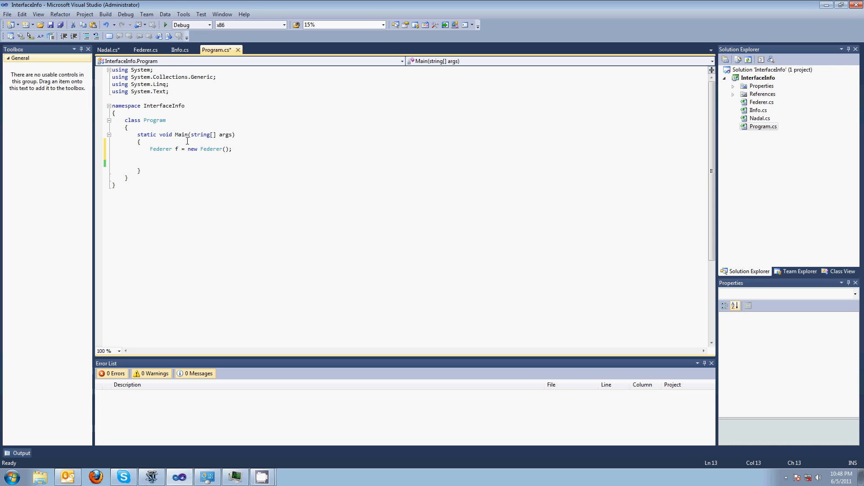
{"action": "type", "text": "nad"}
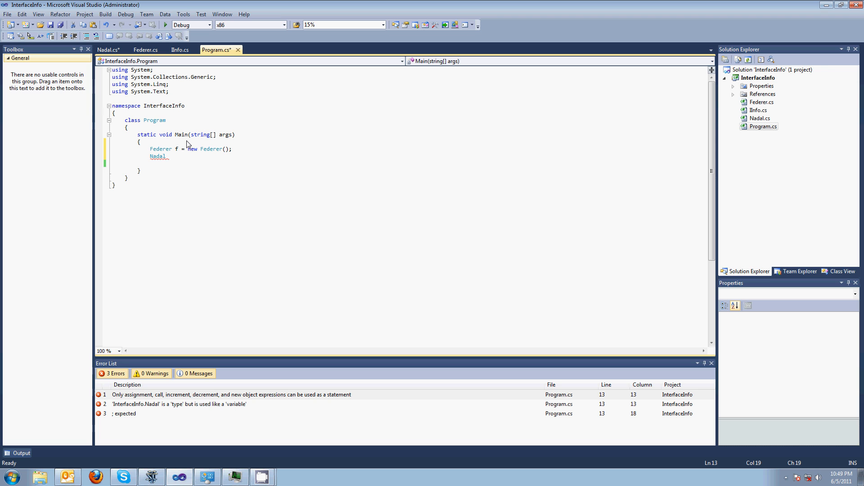
{"action": "type", "text": "n = new namespace"}
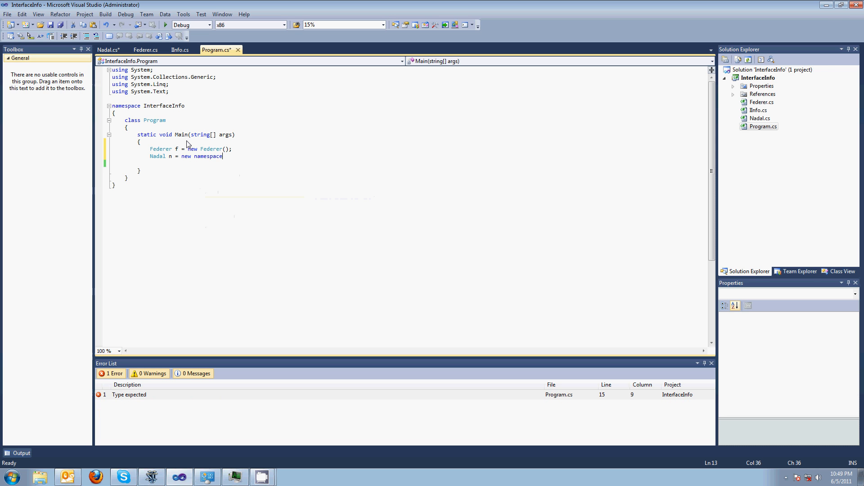
{"action": "type", "text": "NadalI"}
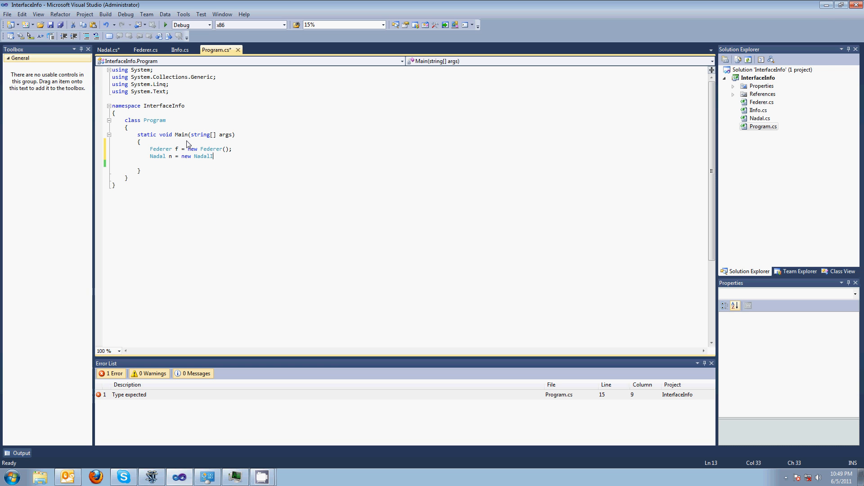
{"action": "type", "text": "();"}
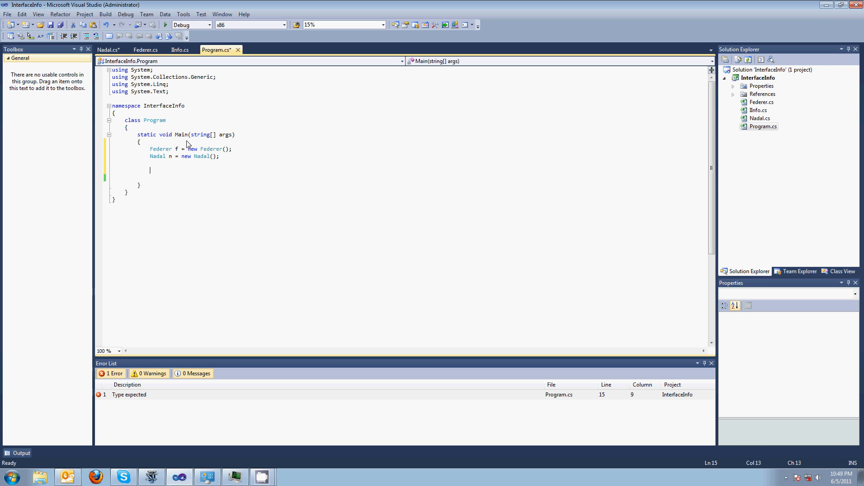
{"action": "type", "text": "List<IInfo> l = new List<IInfo>();"}
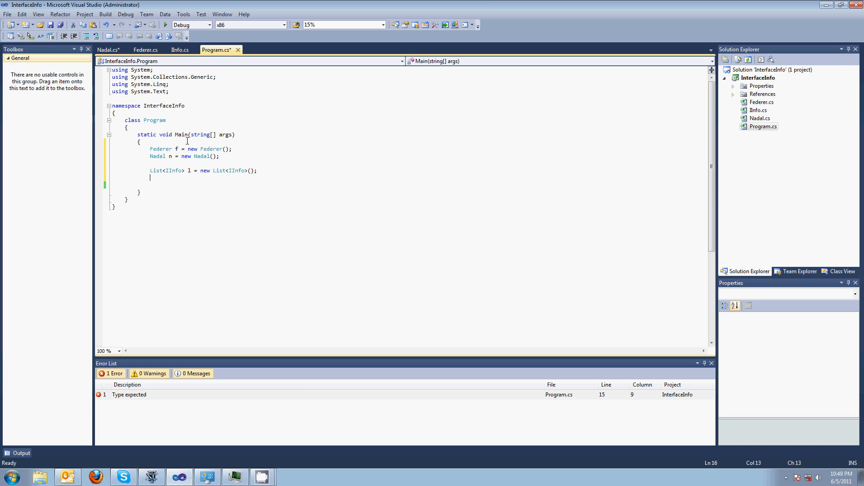
- Add f and n to list l and start a foreach statement
{"action": "type", "text": "l."}
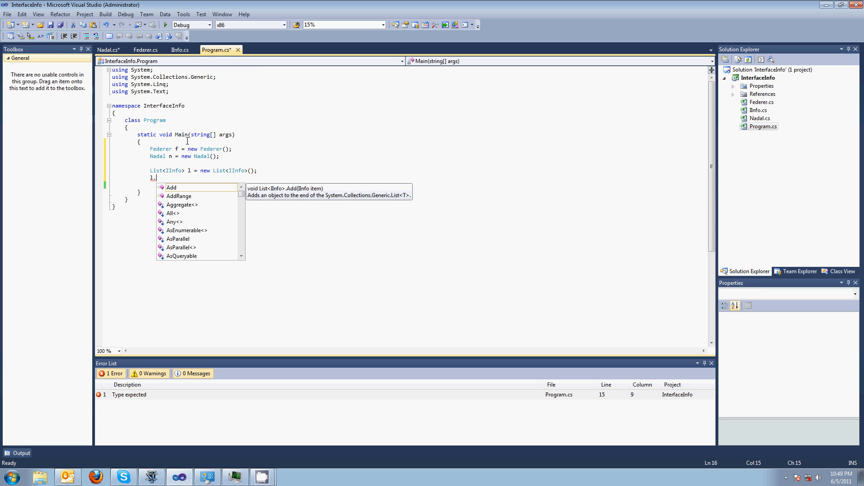
{"action": "type", "text": "Add(f);"}
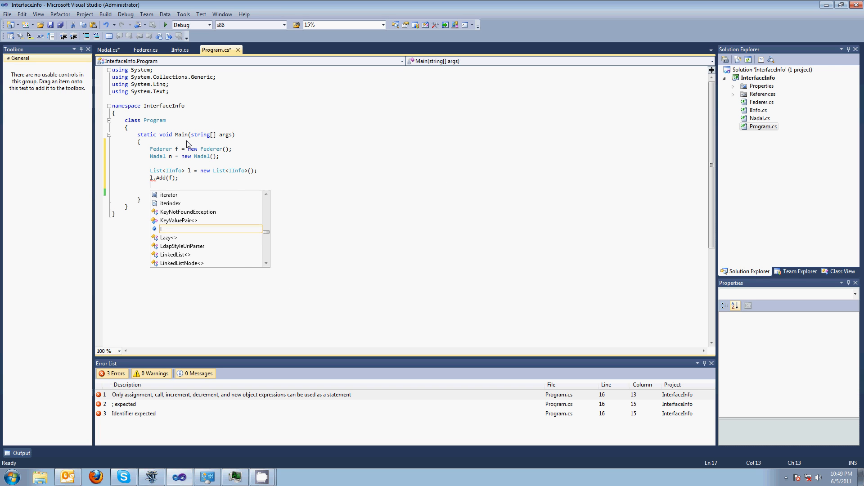
{"action": "type", "text": "l.Add(n);"}
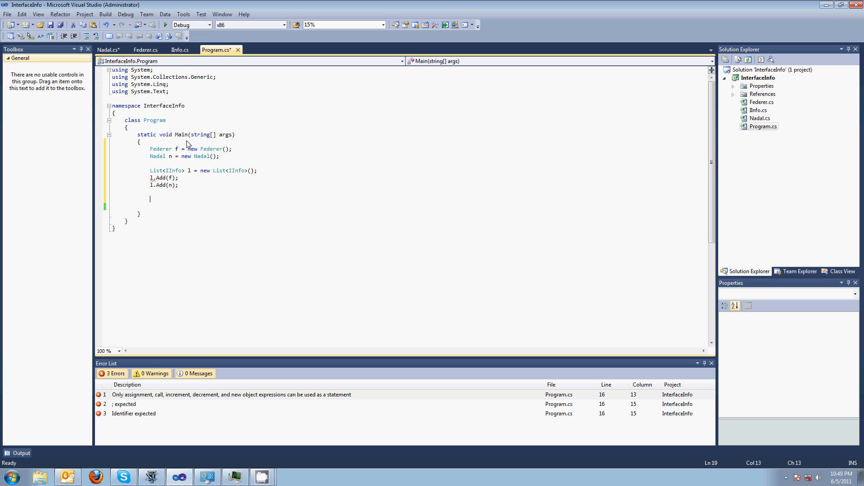
{"action": "type", "text": "foreach(IInfo"}
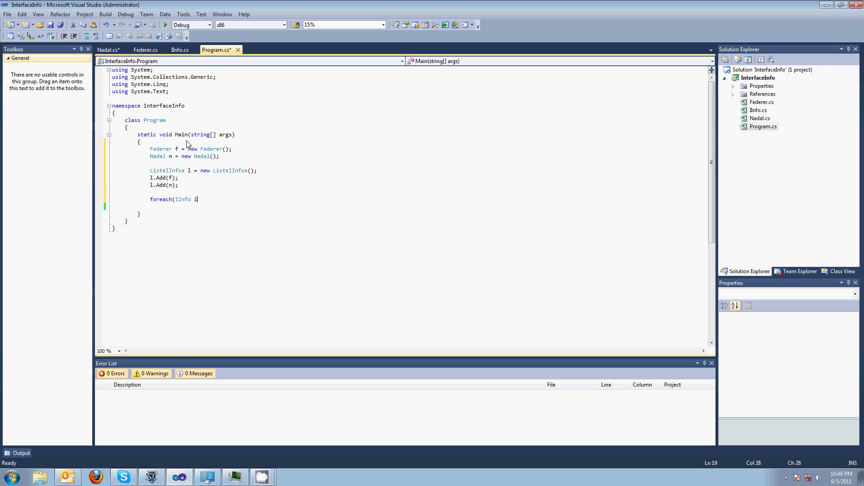
- Complete foreach (IInfo i in l) and start Console.WriteLine inside its braces
{"action": "type", "text": "in"}
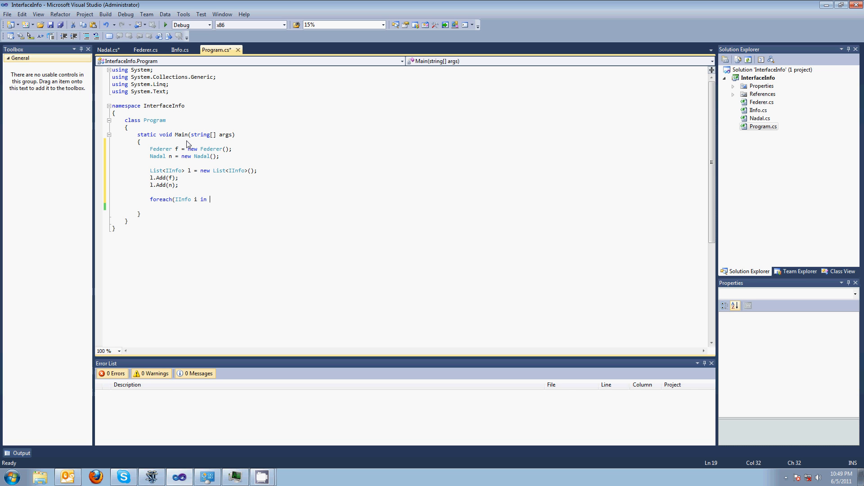
{"action": "type", "text": "l"}
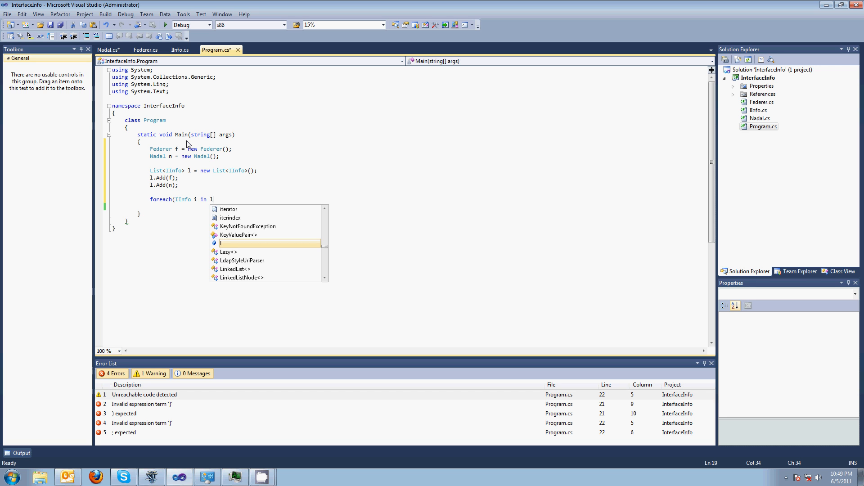
{"action": "type", "text": "{"}
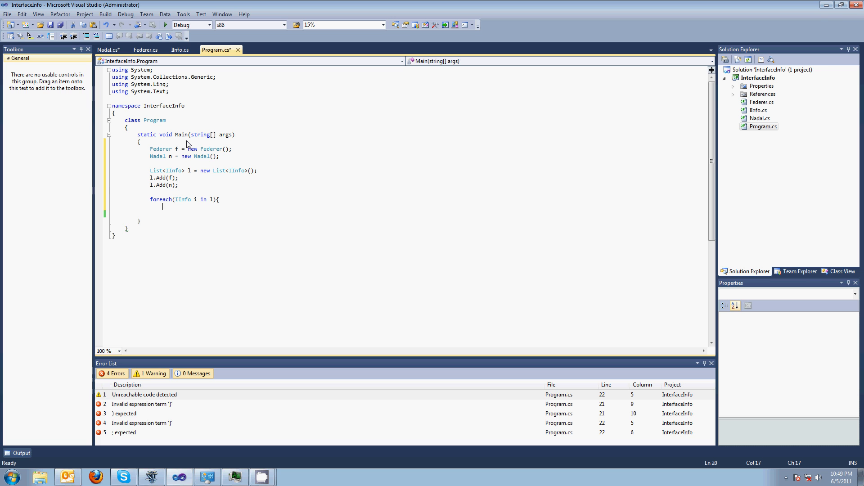
{"action": "type", "text": "Console"}
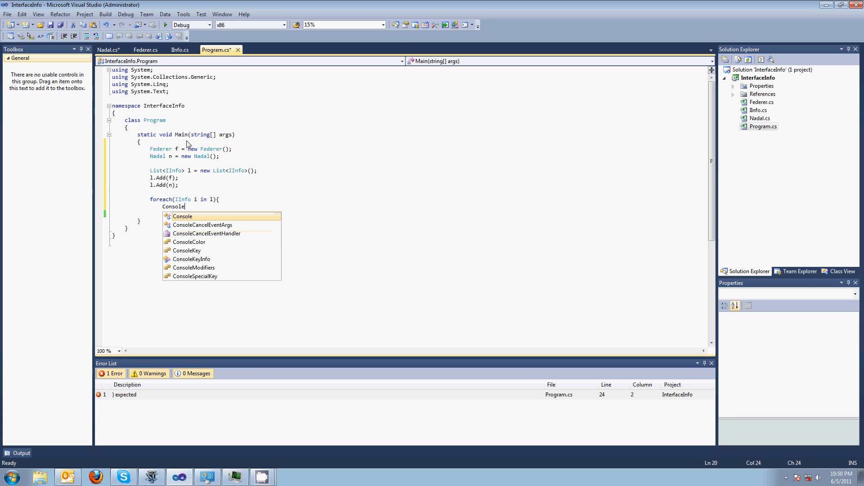
{"action": "type", "text": ".WriteLine"}
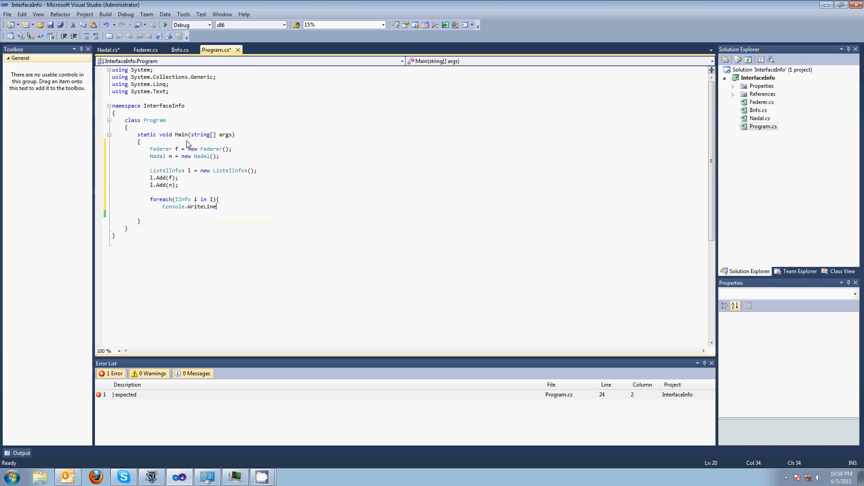
{"action": "type", "text": "("}
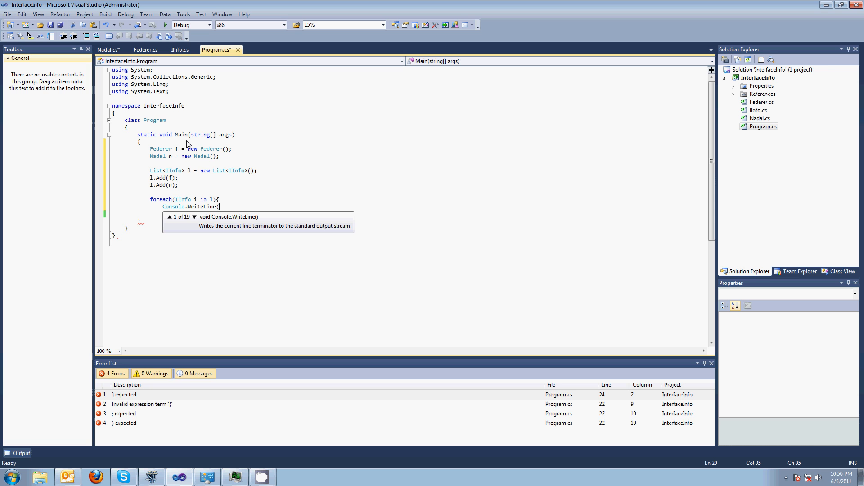
- Print "Hi, my name is " + i.GetName + " and I am " + i.WhatsUp
{"action": "type", "text": "\"Hi, m"}
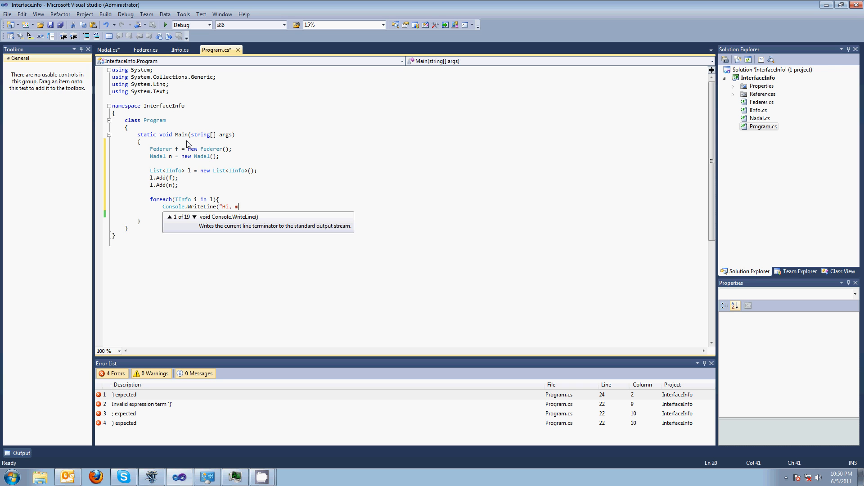
{"action": "type", "text": "y name is"}
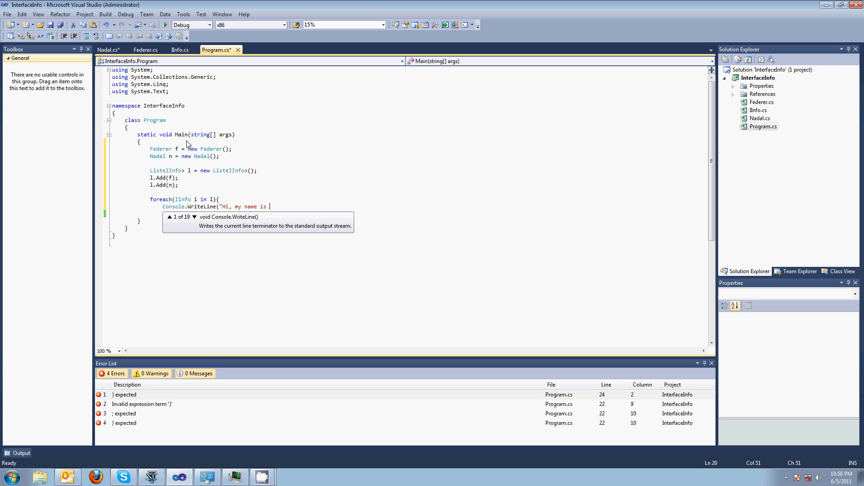
{"action": "type", "text": "\"+"}
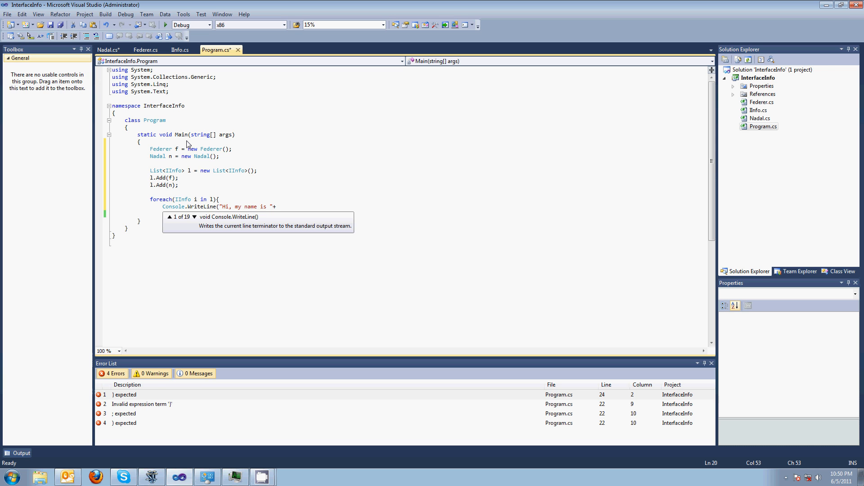
{"action": "type", "text": "+i."}
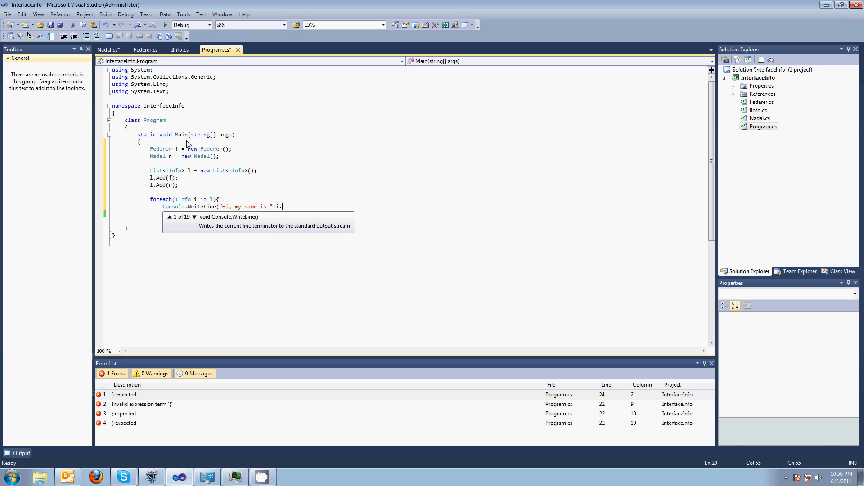
{"action": "type", "text": "ge"}
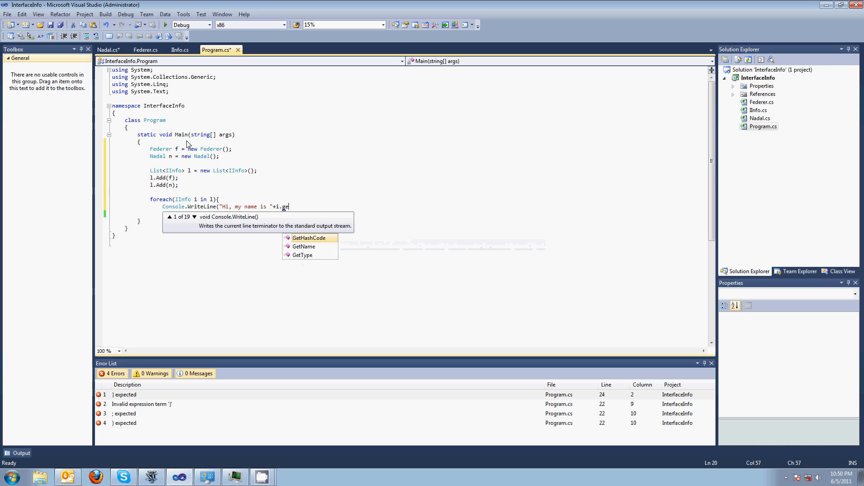
{"action": "type", "text": "tt"}
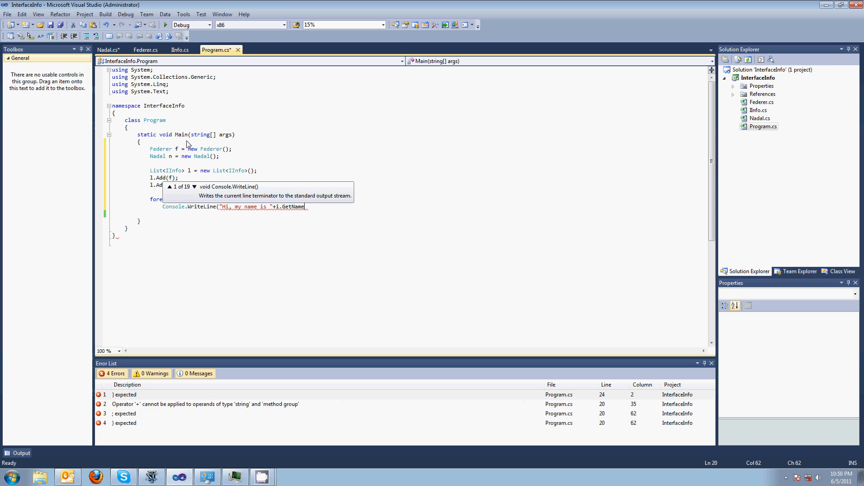
{"action": "type", "text": "+\" and I am"}
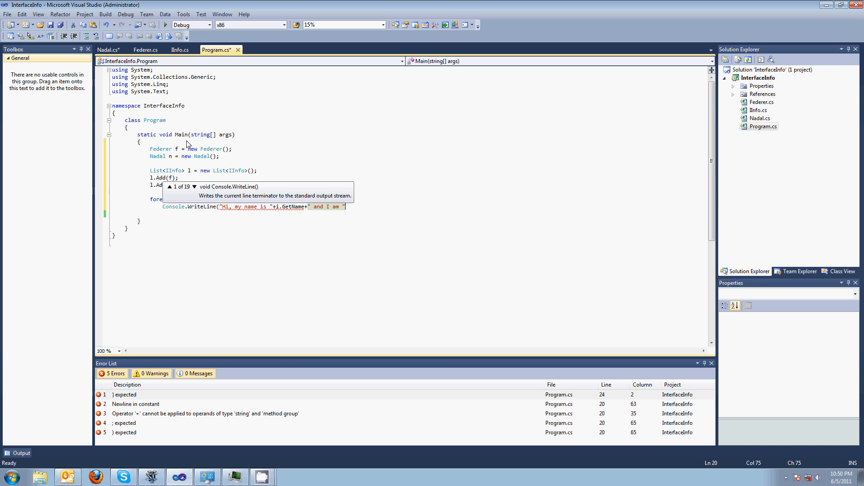
{"action": "type", "text": "i.WhatsUp);"}
{"action": "type", "text": "}"}
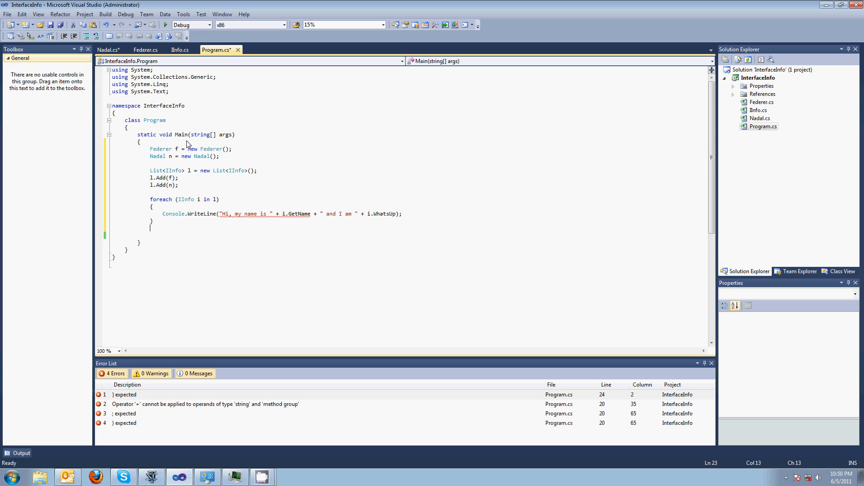
{"action": "type", "text": "con"}
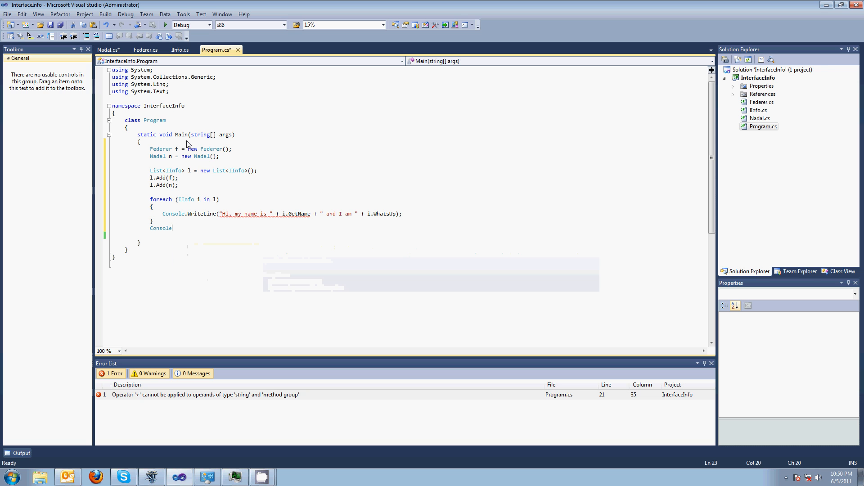
- End Main with Console.ReadLine() and call GetName() and WhatsUp() with parentheses to clear errors
{"action": "type", "text": ".ReadLine();"}
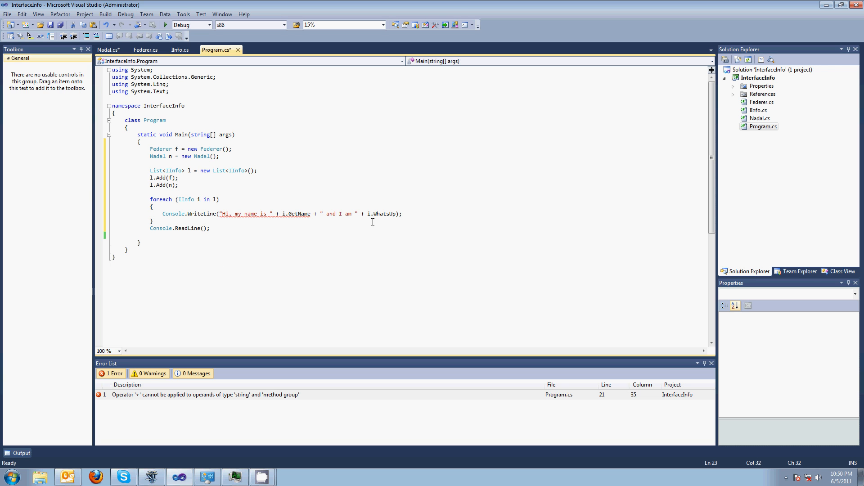
{"action": "mouse_move", "coordinate": [276, 214]}
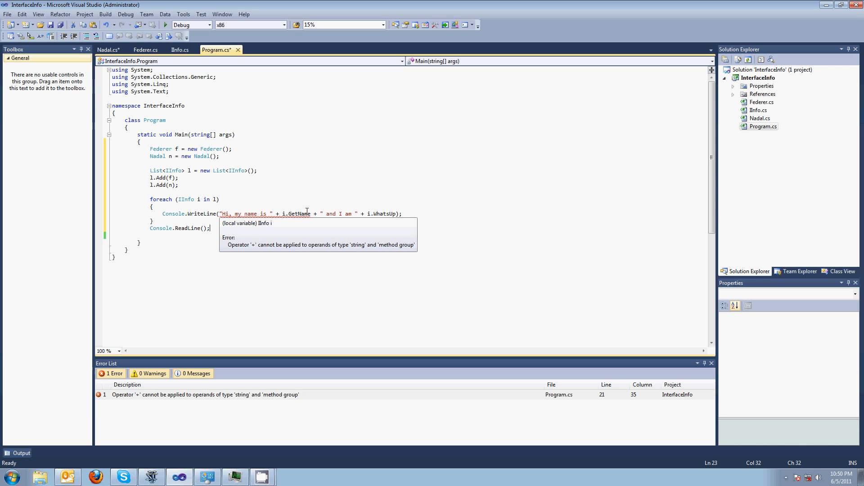
{"action": "type", "text": "()"}
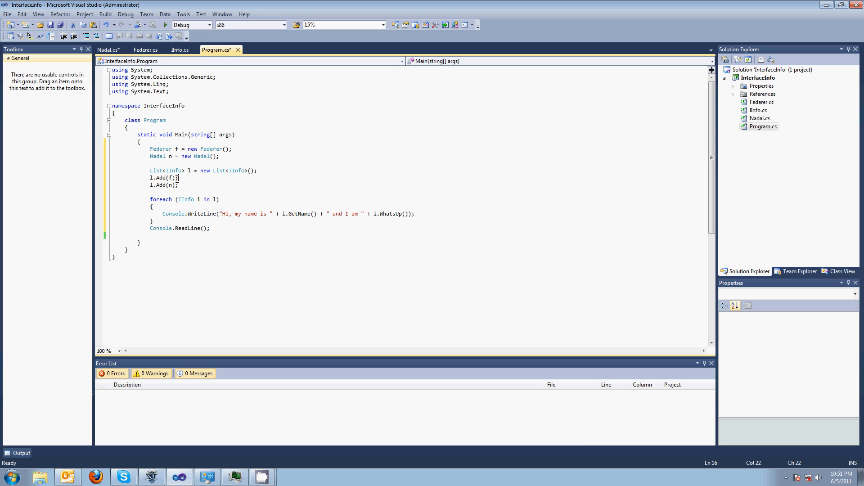
{"action": "mouse_move", "coordinate": [170, 178]}
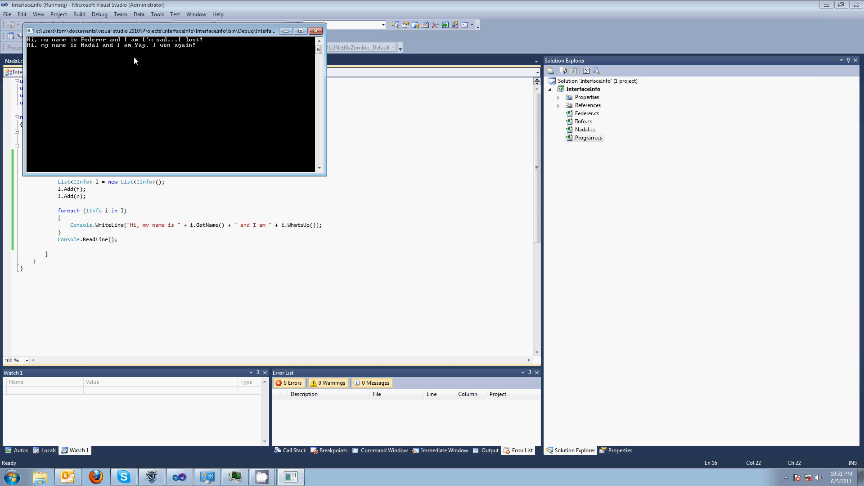
{"action": "mouse_move", "coordinate": [170, 47]}
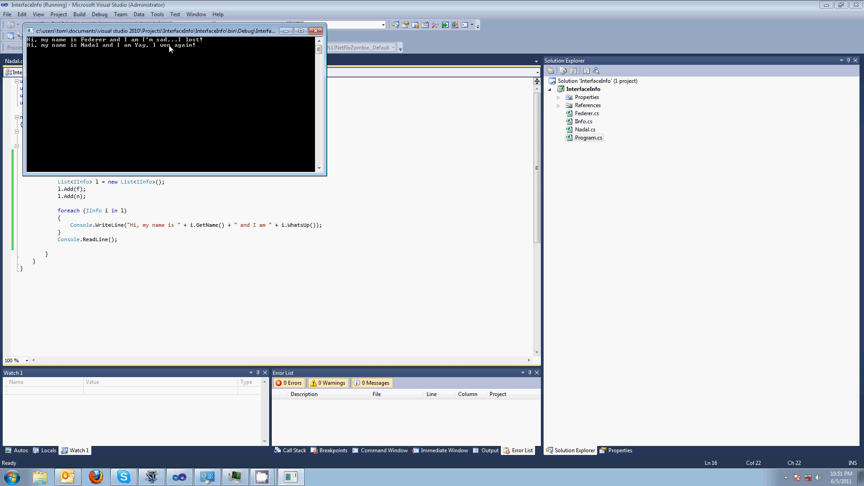
{"action": "mouse_move", "coordinate": [244, 74]}
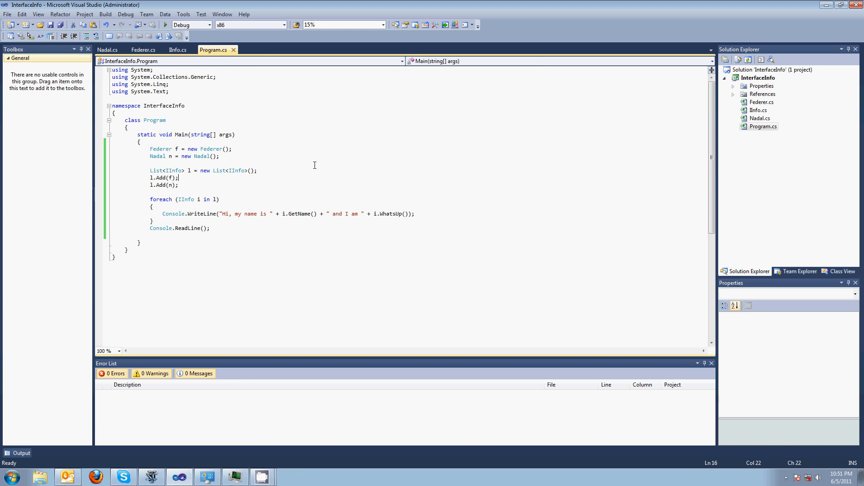
{"action": "mouse_move", "coordinate": [178, 49]}
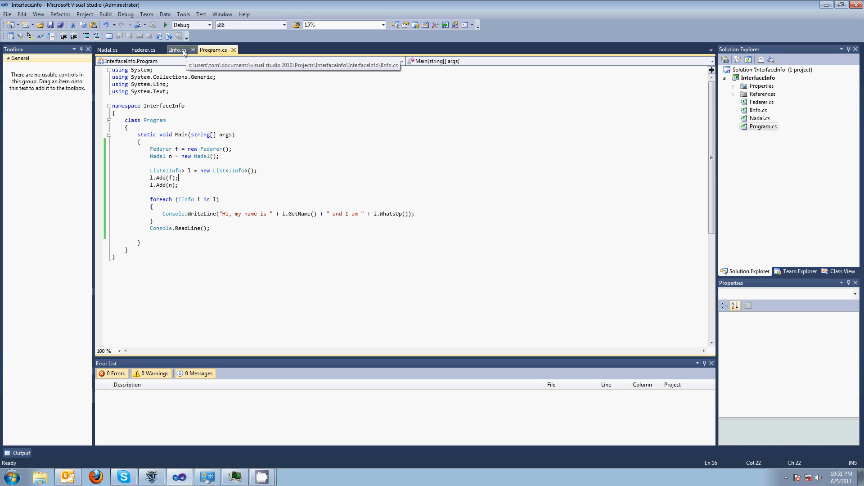
- Review the GetName() and WhatsUp() declarations in IInfo.cs, then deselect them
{"action": "left_click", "coordinate": [177, 49]}
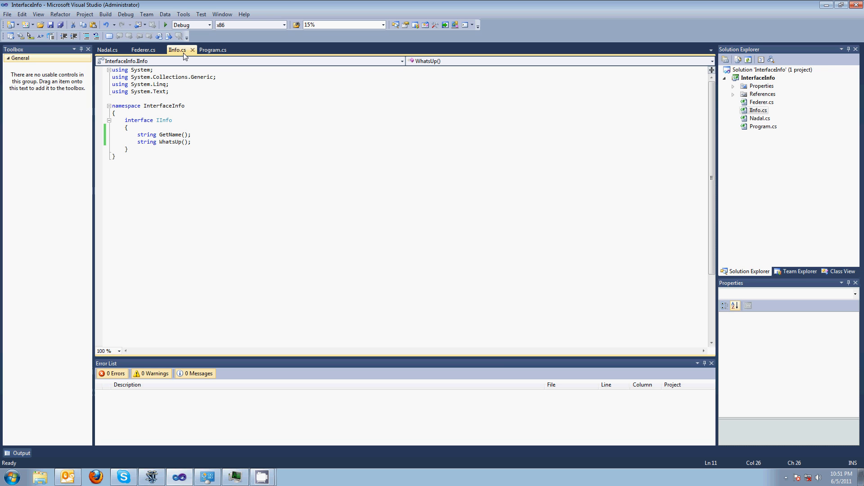
{"action": "mouse_move", "coordinate": [153, 63]}
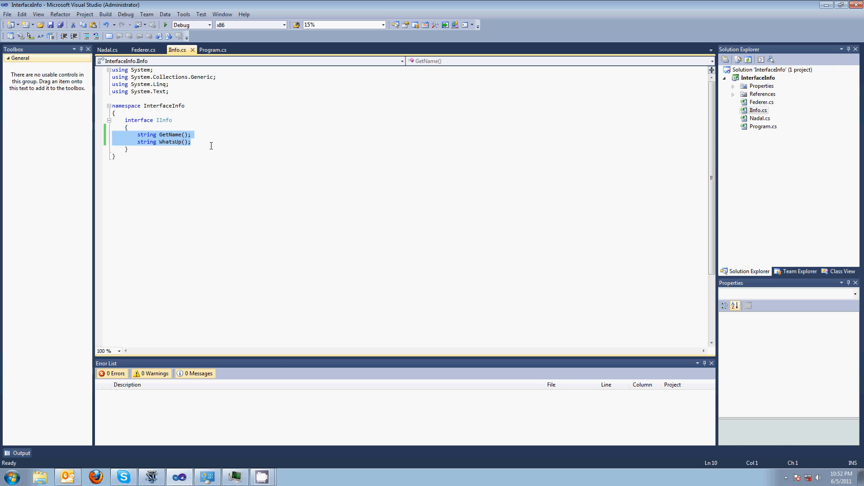
{"action": "left_click", "coordinate": [161, 142]}
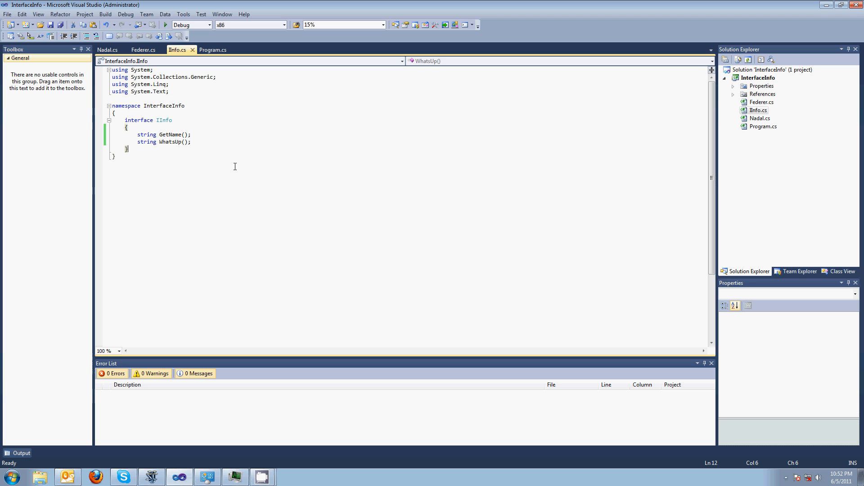
{"action": "mouse_move", "coordinate": [237, 154]}
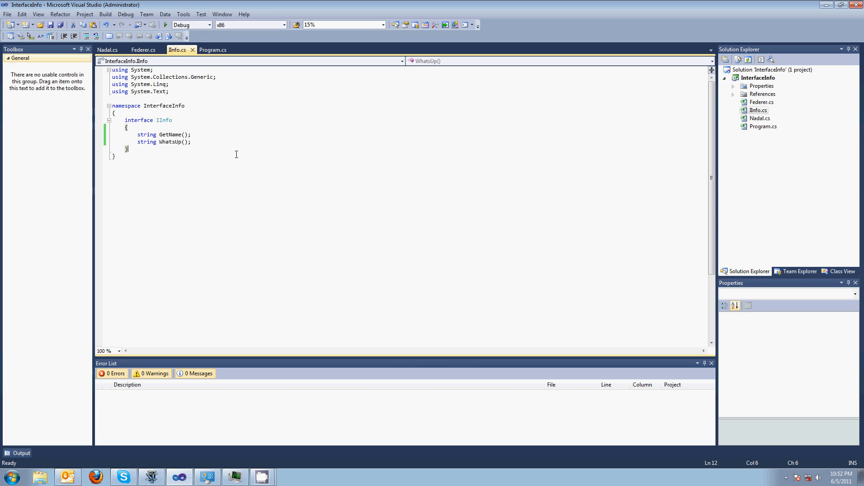
{"action": "mouse_move", "coordinate": [234, 141]}
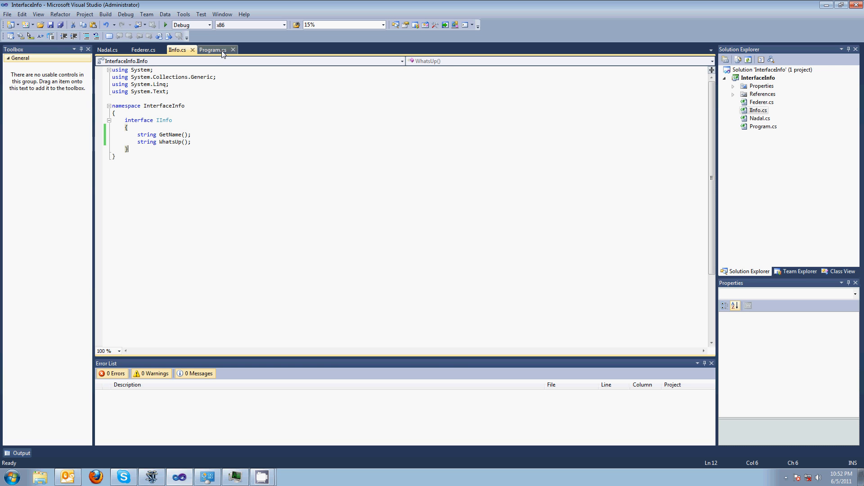
- Return to Program.cs and add l.Add(f); to the list code in Main
{"action": "left_click", "coordinate": [216, 50]}
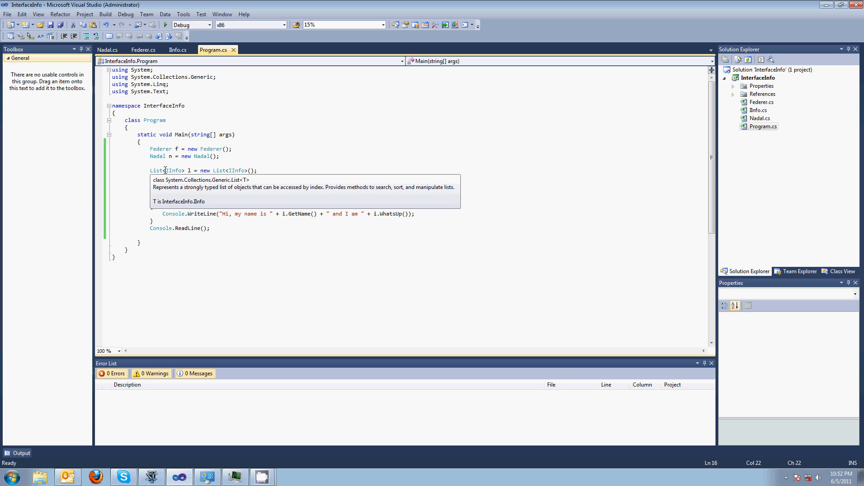
{"action": "type", "text": "l.Add(f);"}
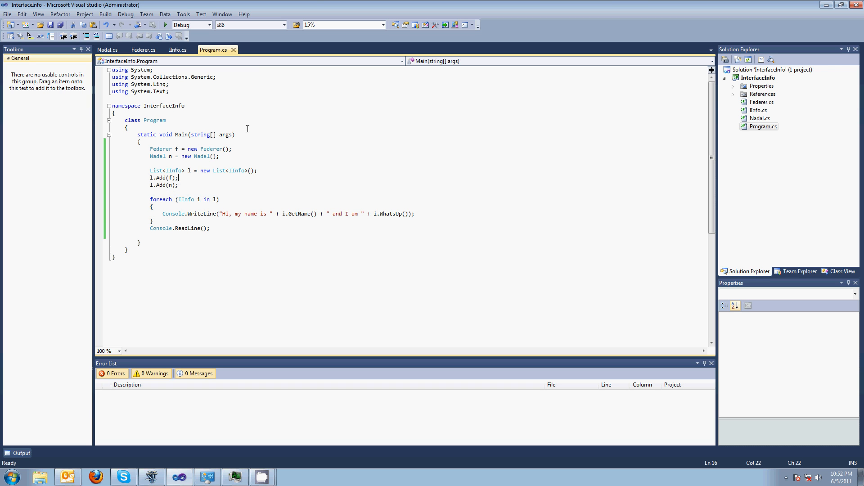